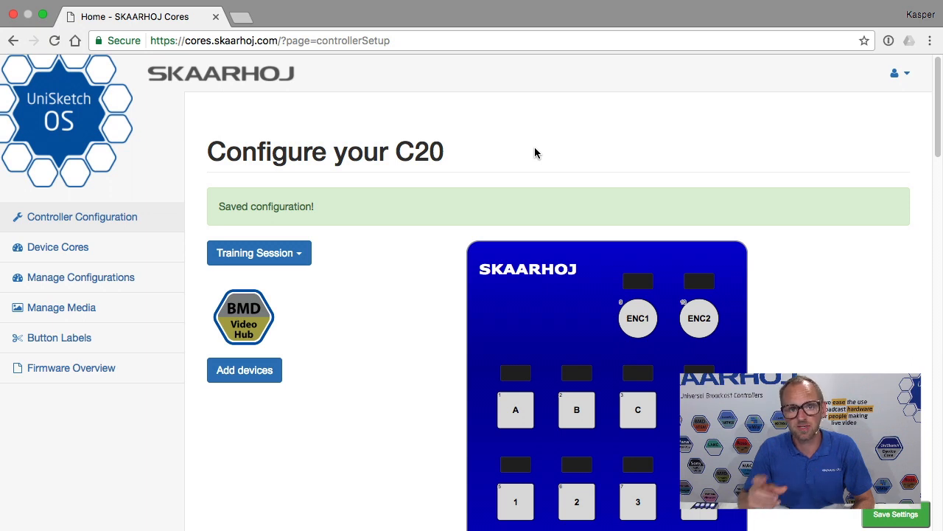
mouse_move(401, 333)
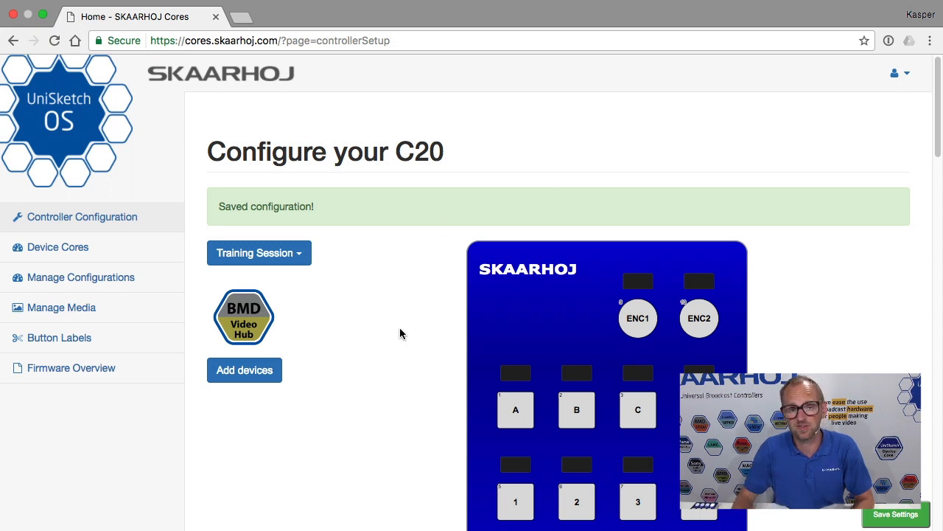
Scroll through the DC_System.pdf to the Shift Level action and its trigger modes
scroll("down", 3)
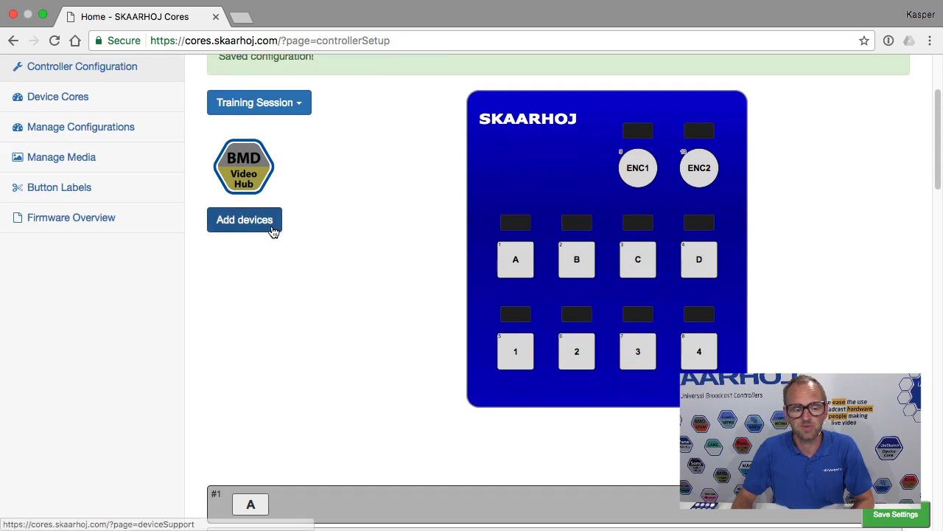
mouse_move(257, 179)
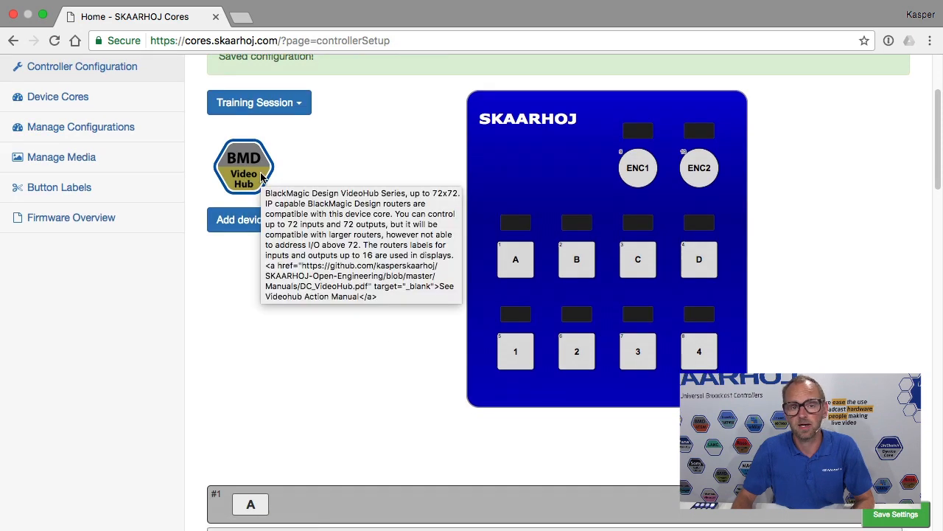
scroll("down", 3)
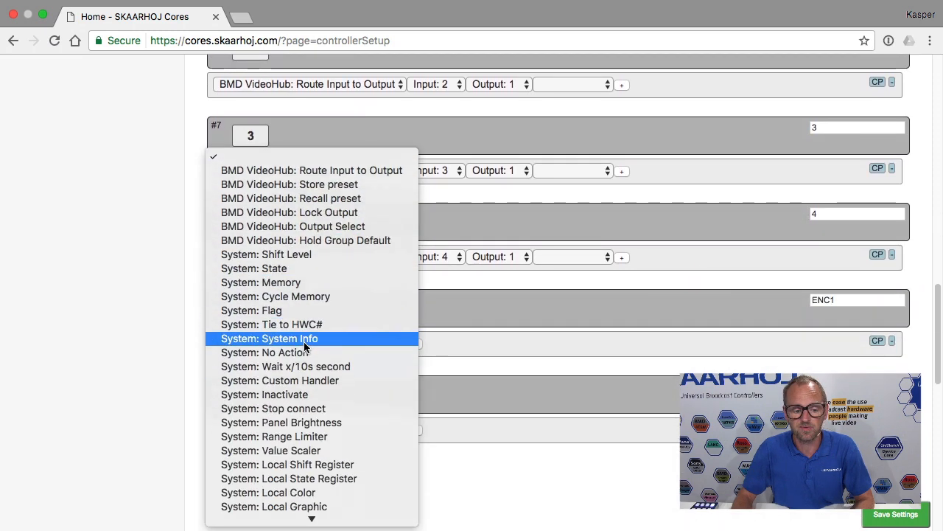
mouse_move(304, 240)
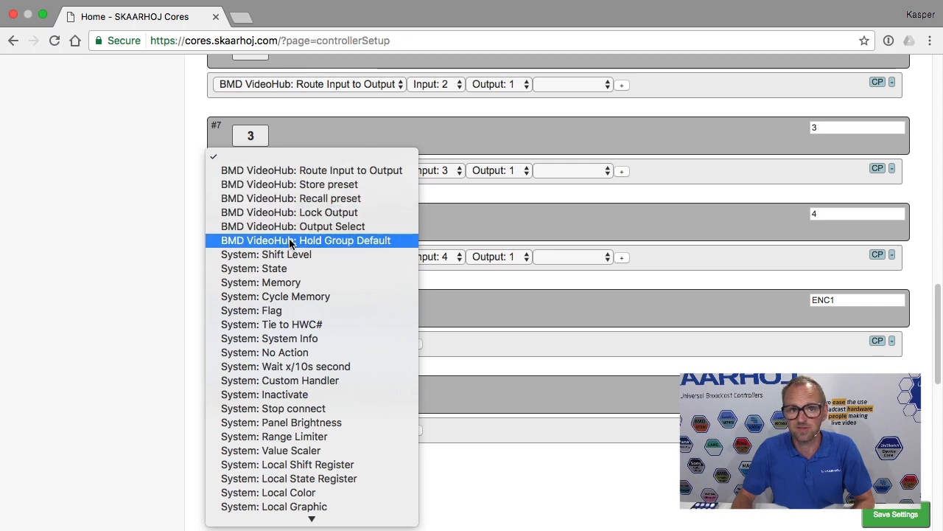
mouse_move(286, 366)
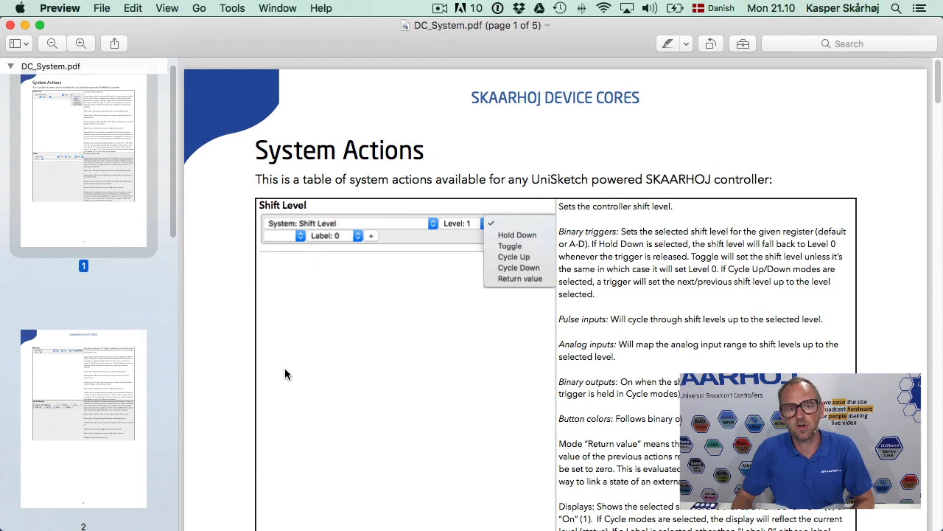
mouse_move(369, 345)
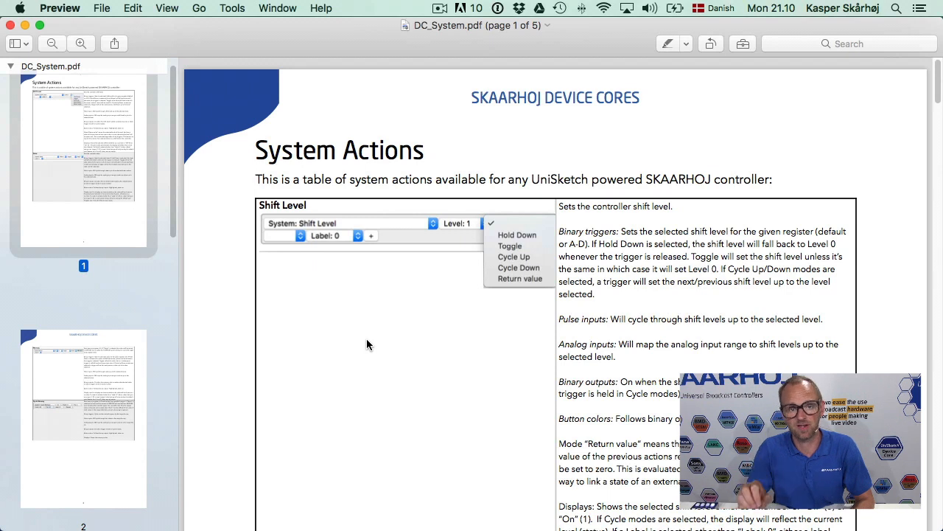
mouse_move(536, 265)
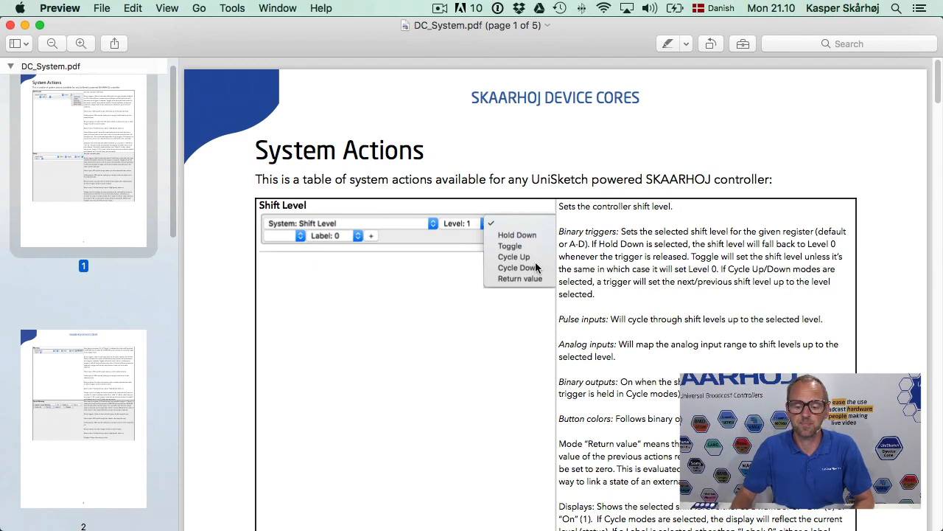
scroll("down", 3)
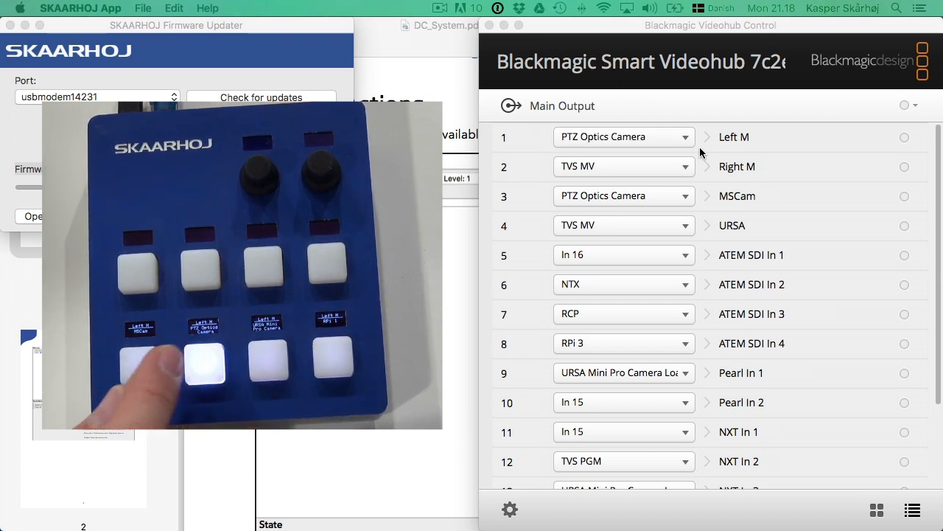
Select the Main Output routes in Videohub Control while testing controller buttons 1–4
left_click(140, 371)
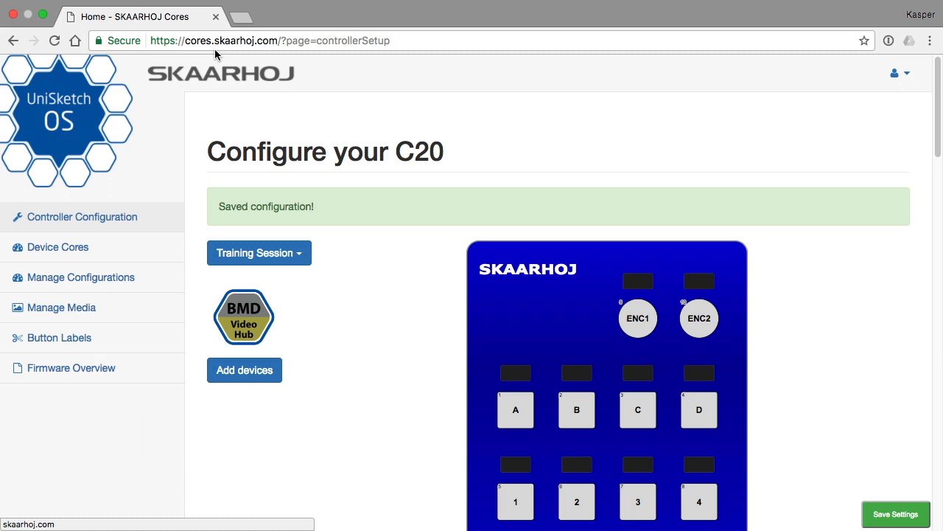
mouse_move(270, 42)
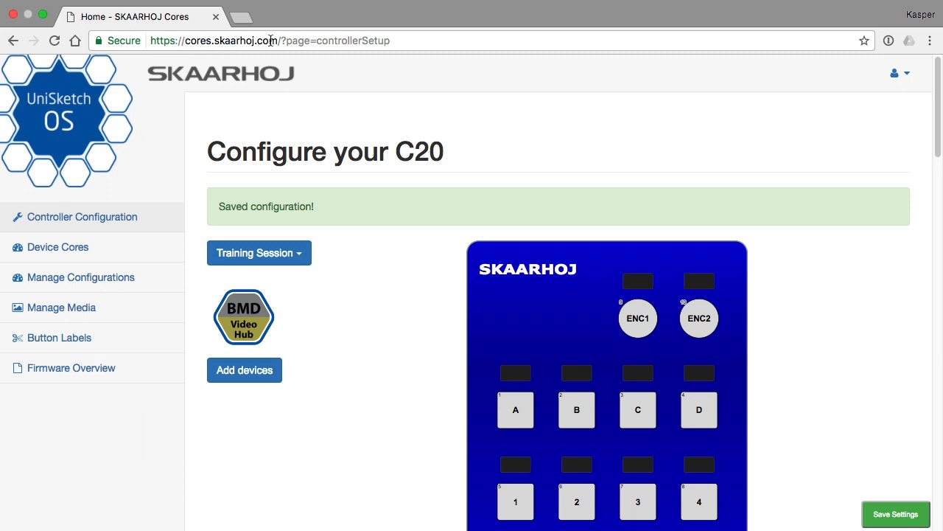
scroll("down", 3)
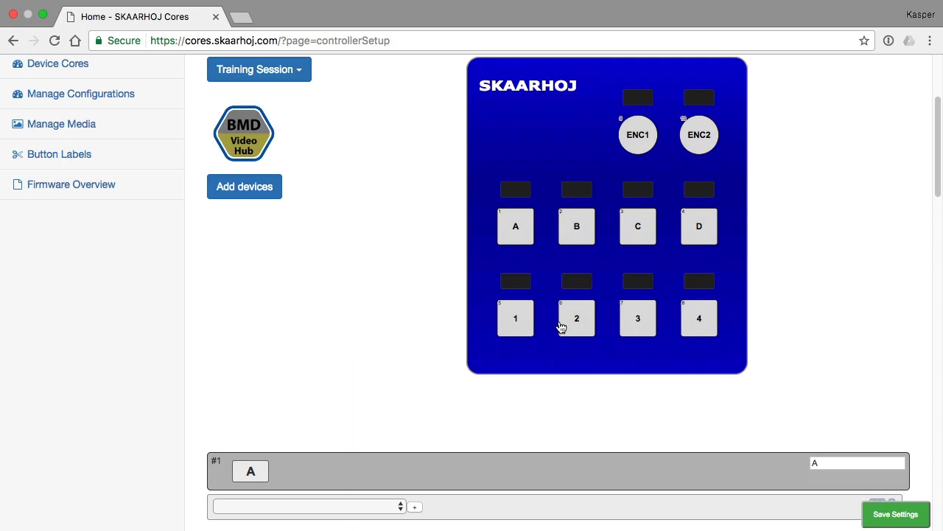
scroll("down", 3)
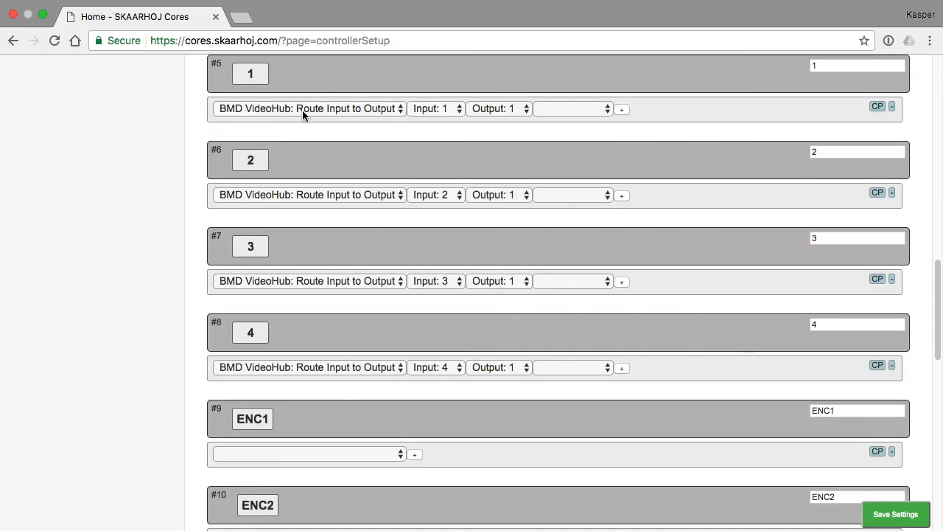
mouse_move(376, 396)
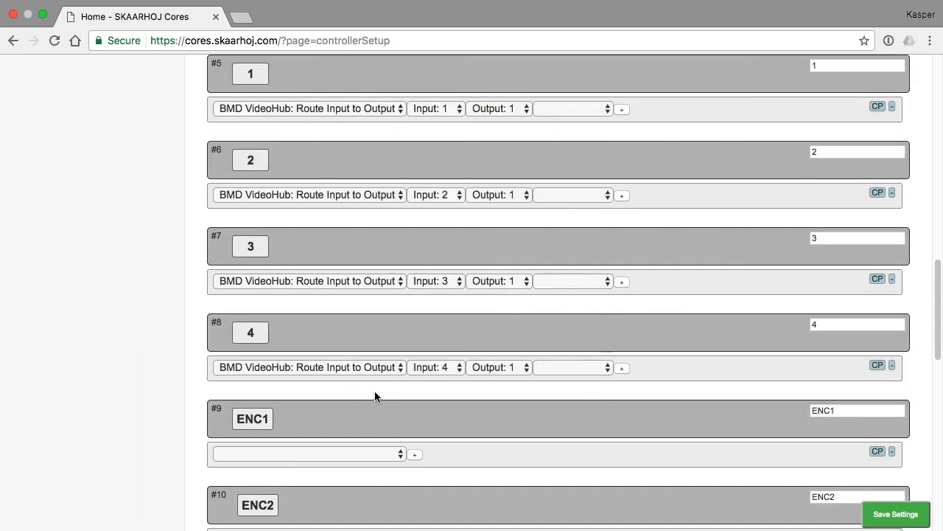
mouse_move(342, 398)
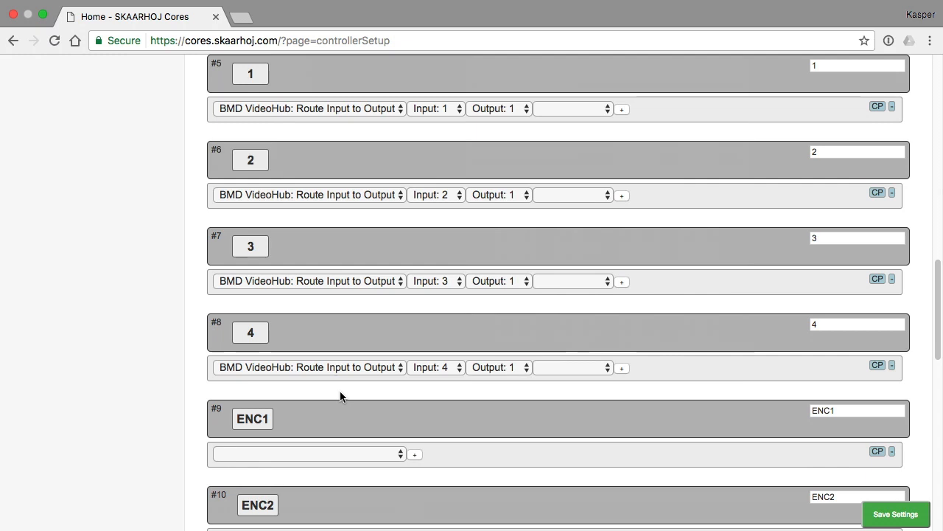
mouse_move(363, 377)
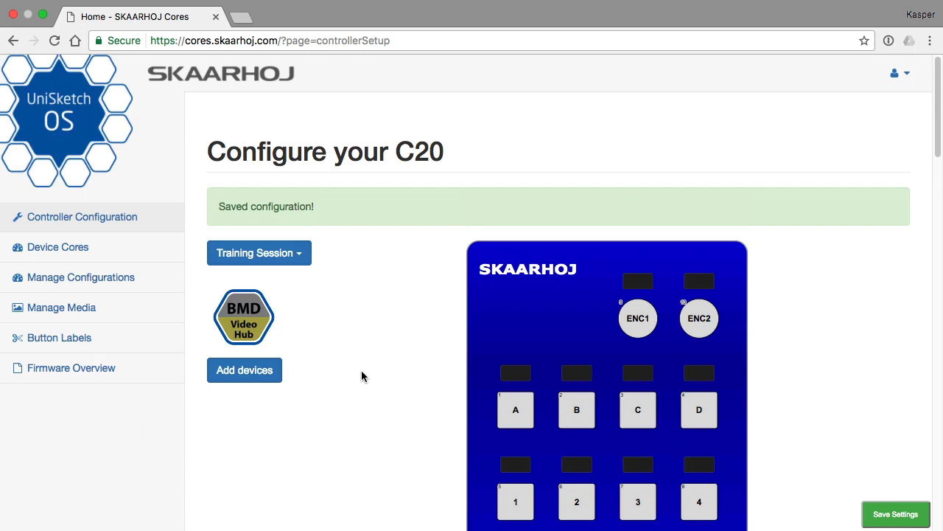
Label button A 'SHIFT' and confirm the new label
scroll("down", 3)
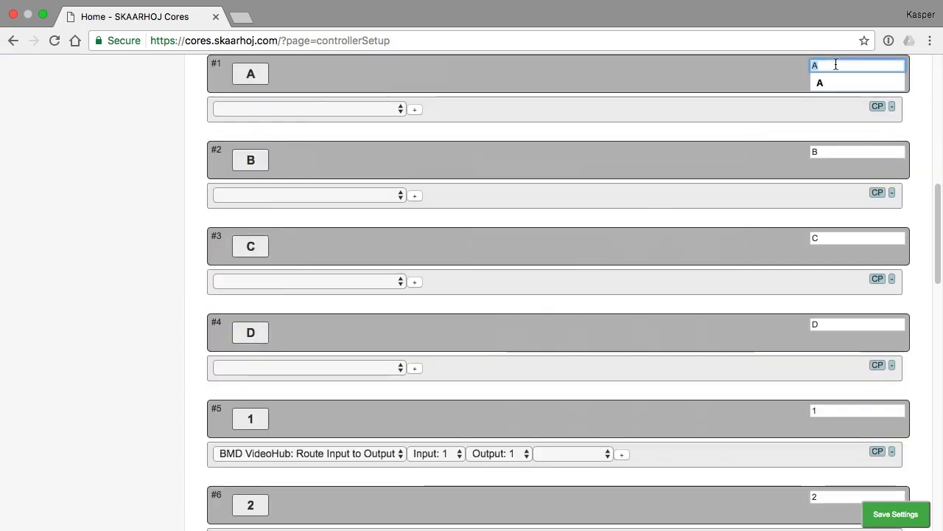
type("SHIF")
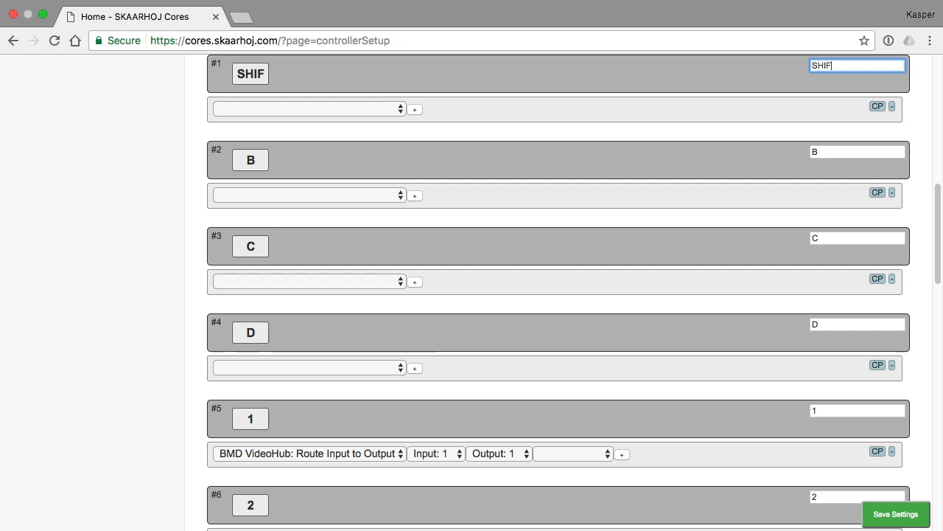
type("T")
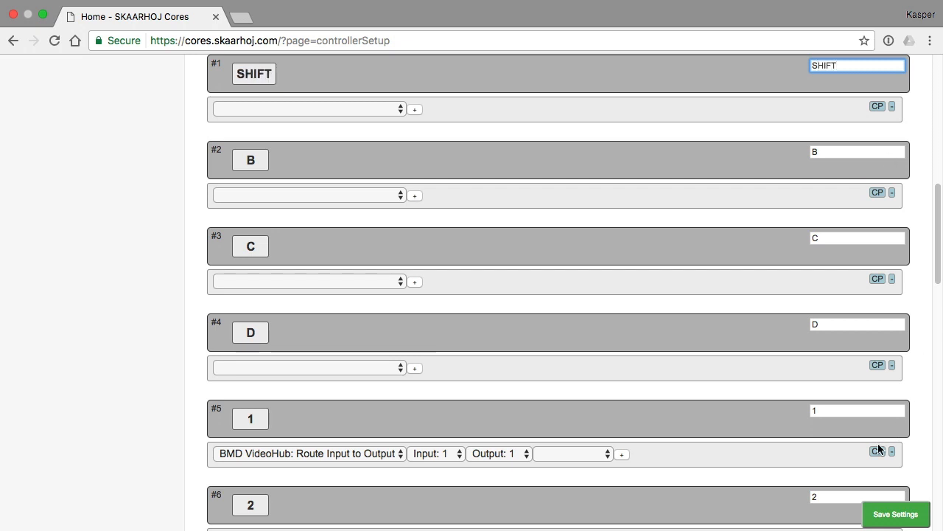
left_click(896, 513)
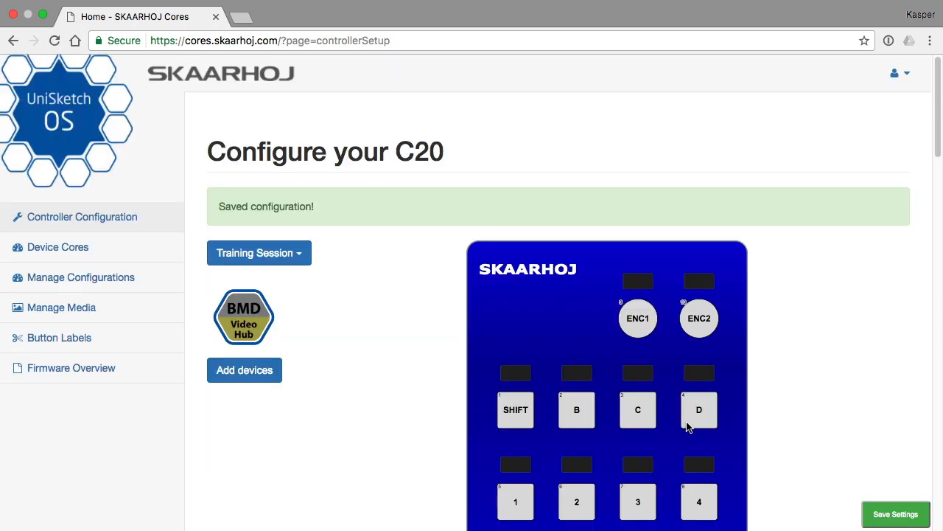
scroll("down", 3)
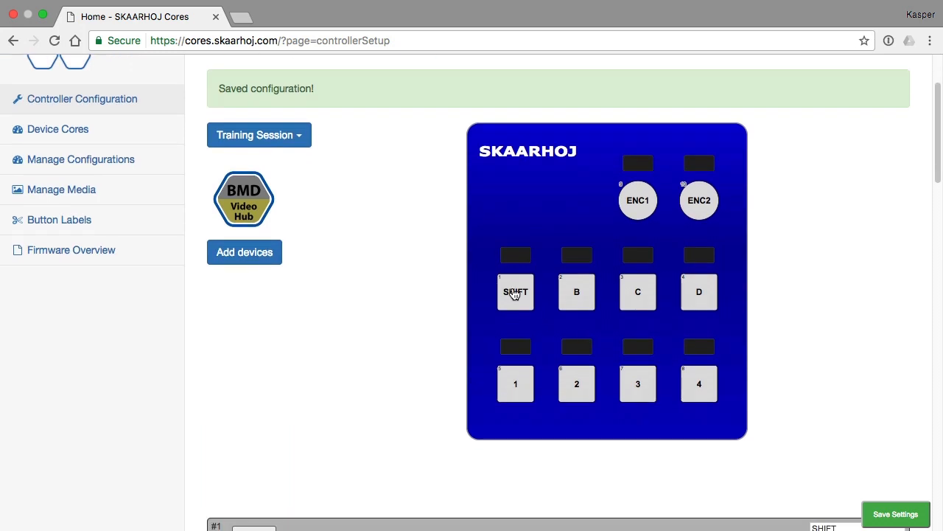
mouse_move(520, 295)
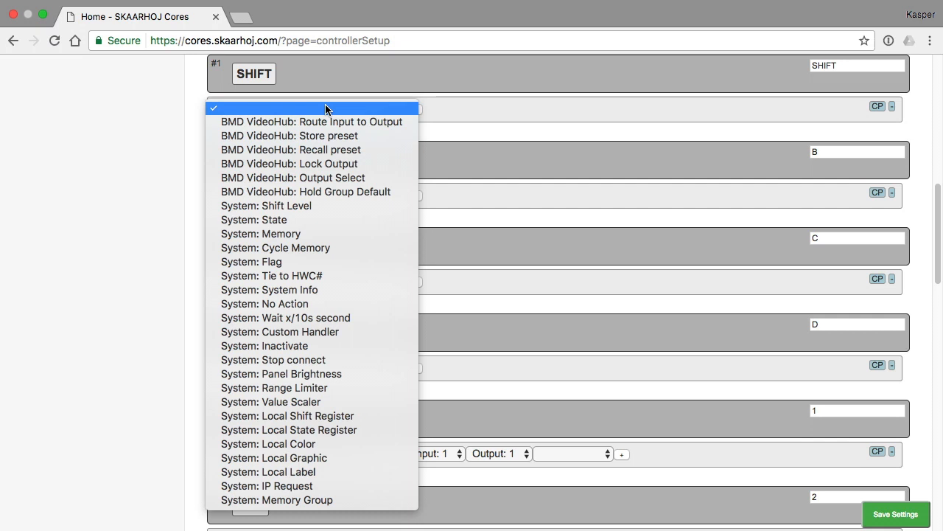
Assign SHIFT the System: Shift Level action with Level: 1 in Hold Down mode
left_click(267, 206)
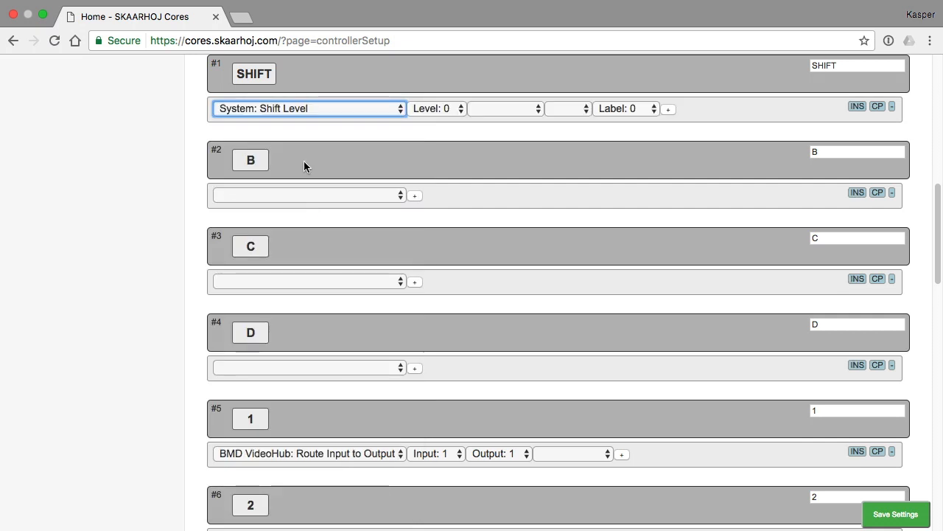
mouse_move(383, 109)
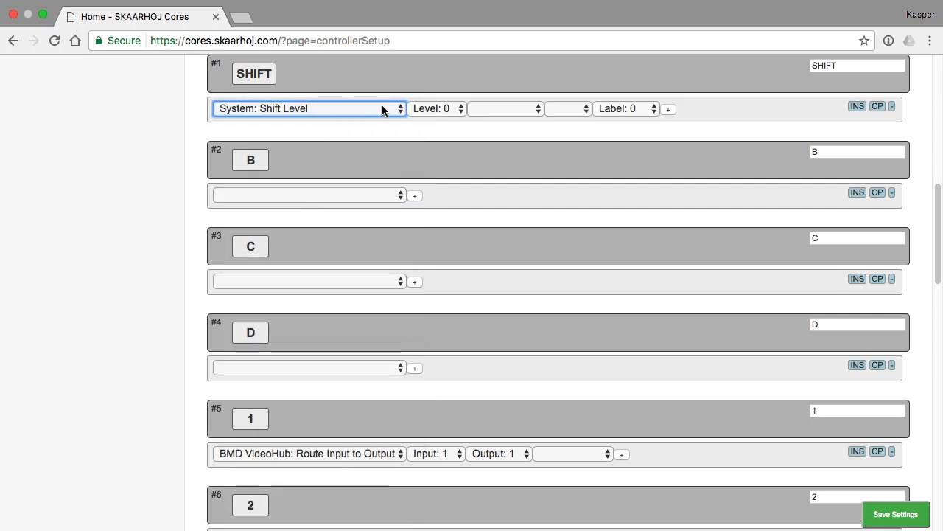
left_click(457, 109)
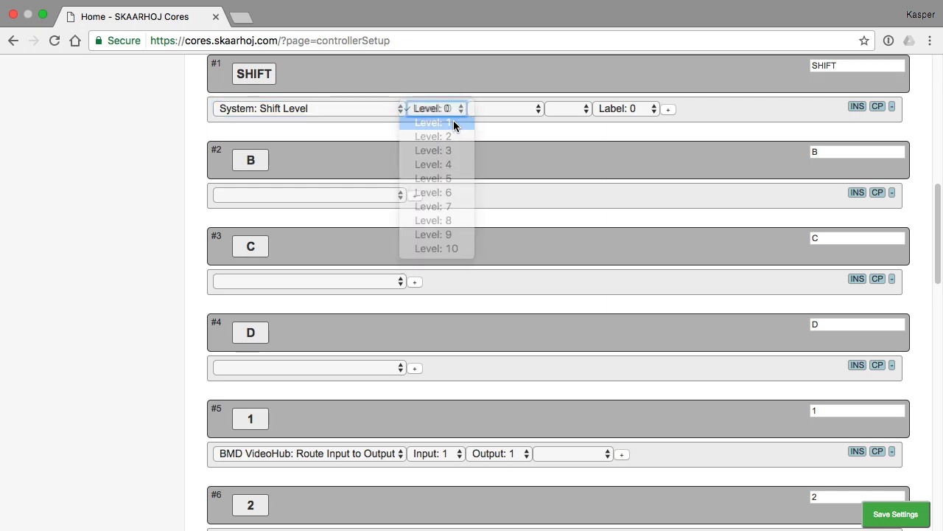
left_click(431, 122)
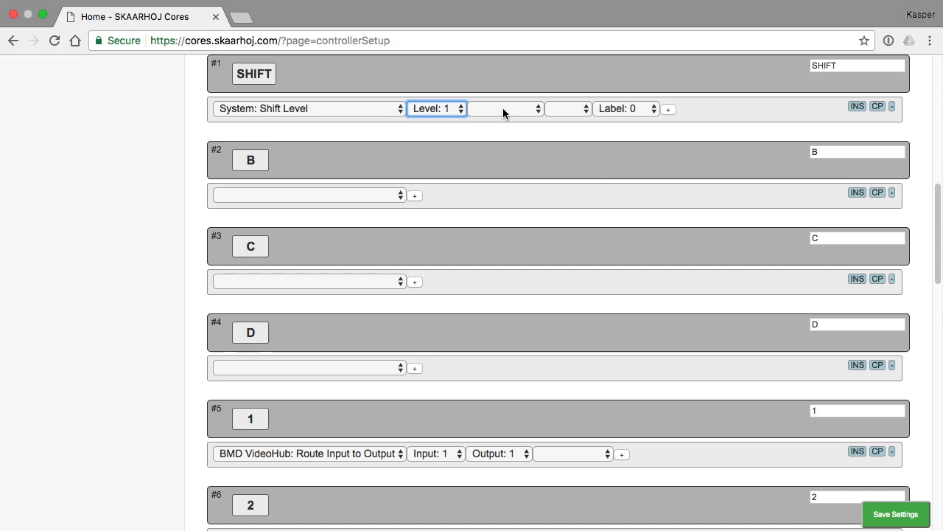
mouse_move(268, 89)
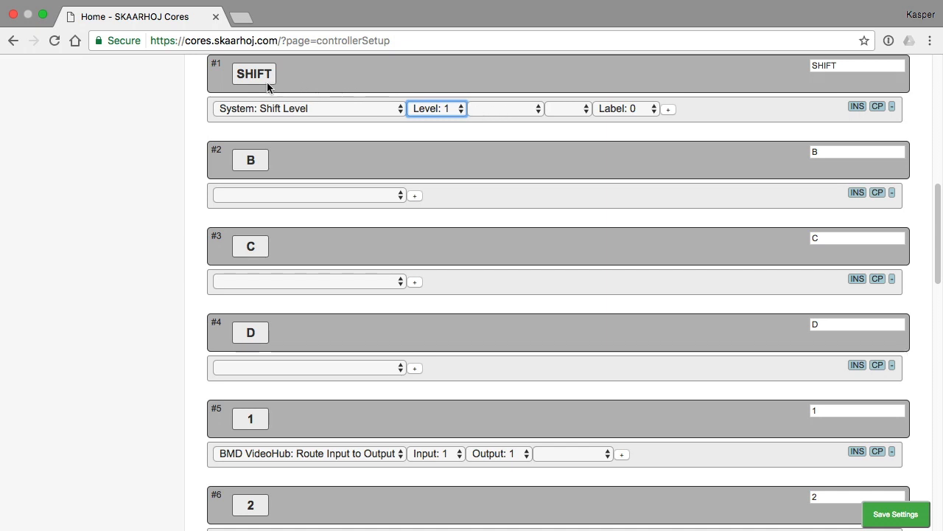
mouse_move(254, 74)
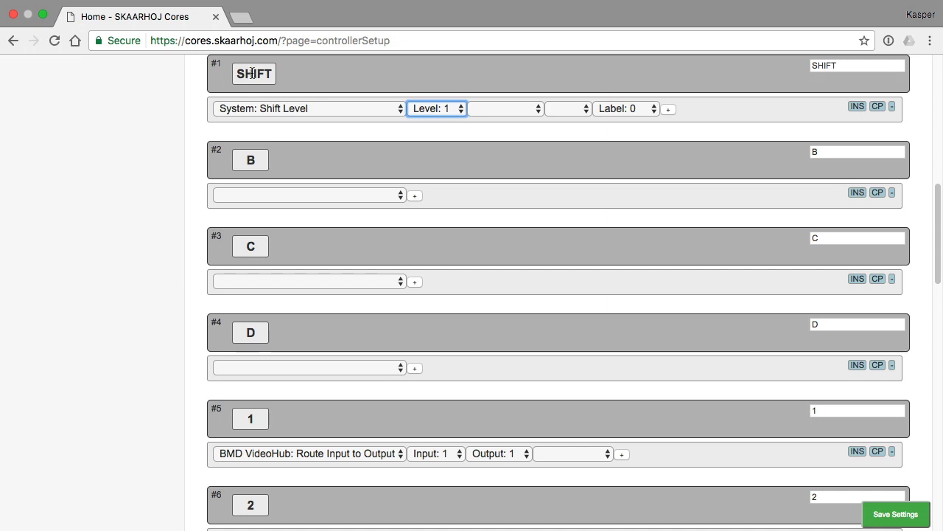
mouse_move(448, 112)
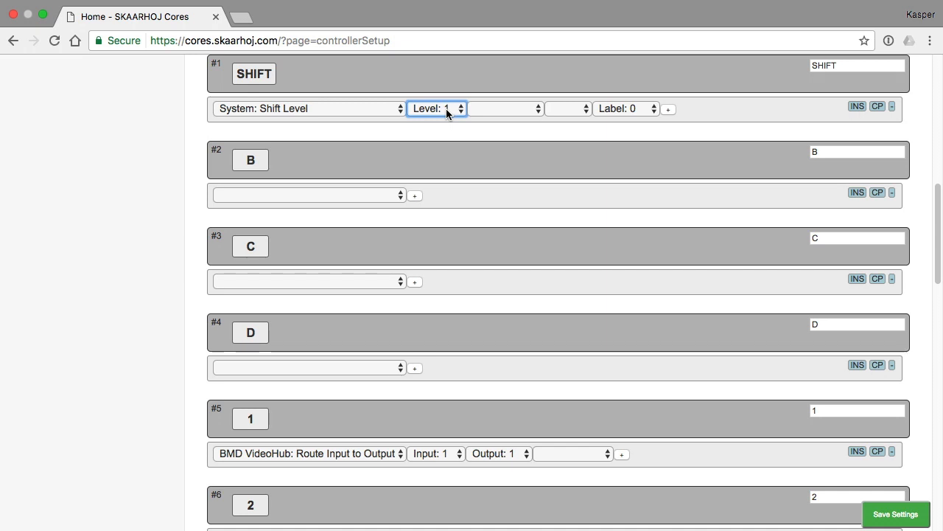
mouse_move(489, 113)
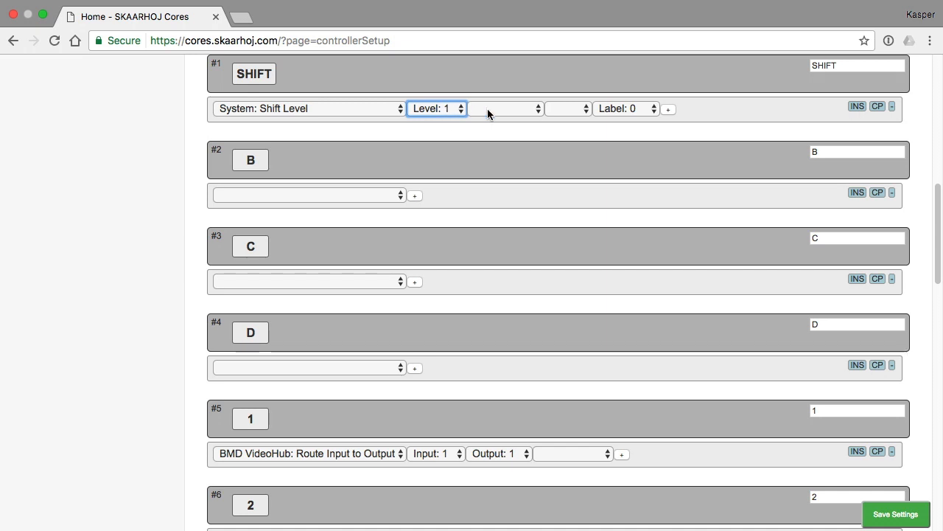
left_click(513, 109)
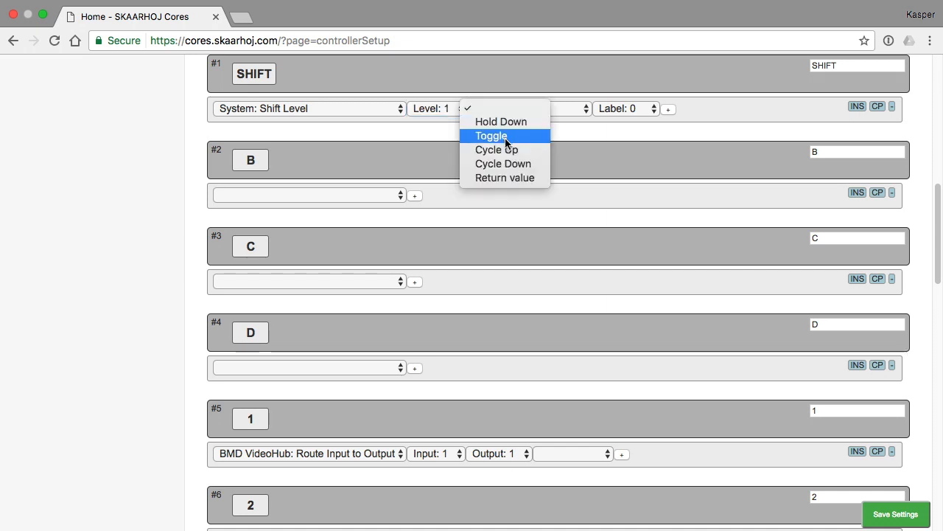
mouse_move(519, 121)
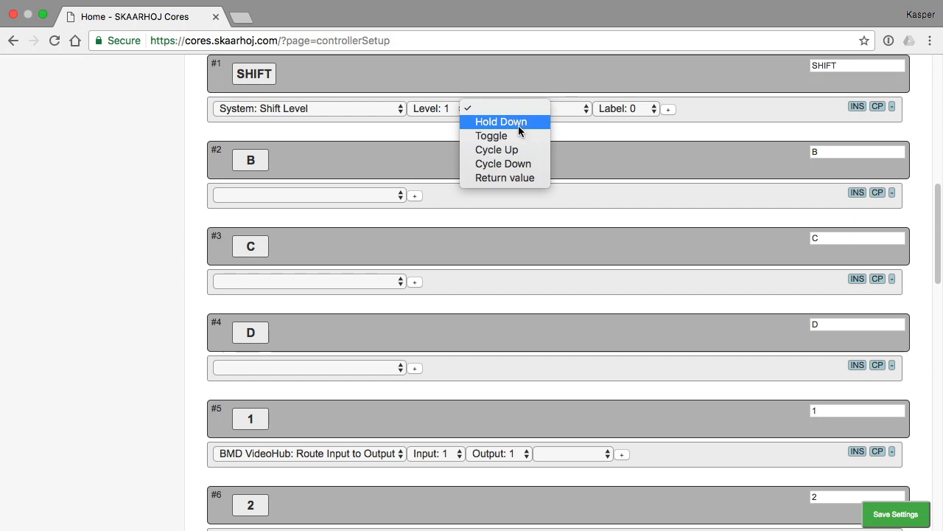
mouse_move(516, 150)
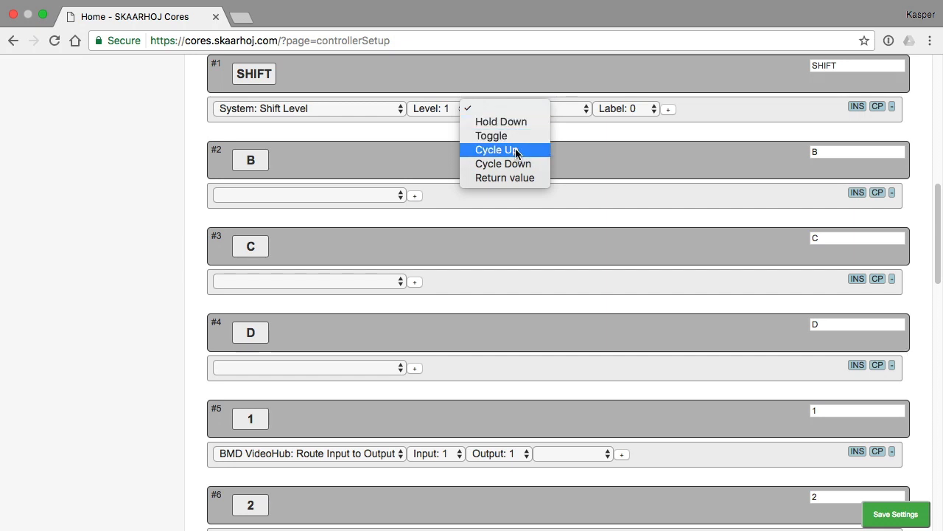
mouse_move(521, 121)
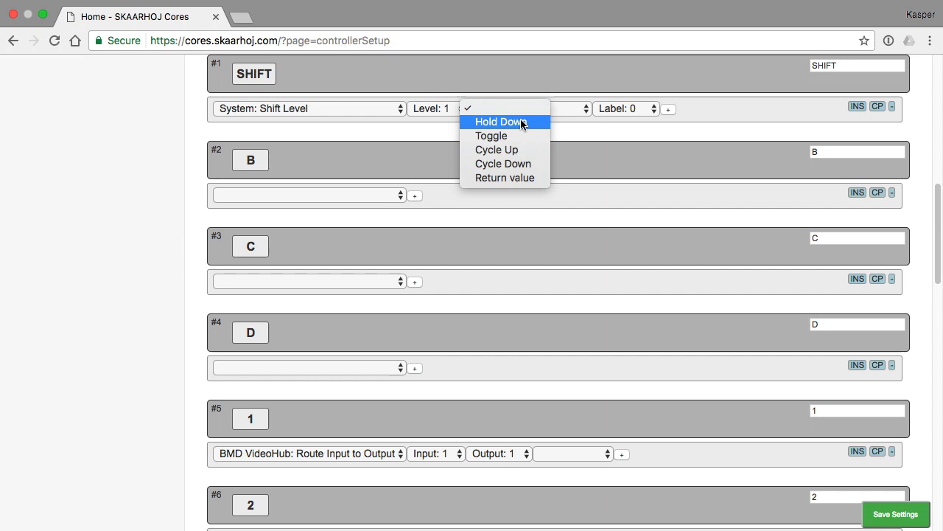
mouse_move(531, 127)
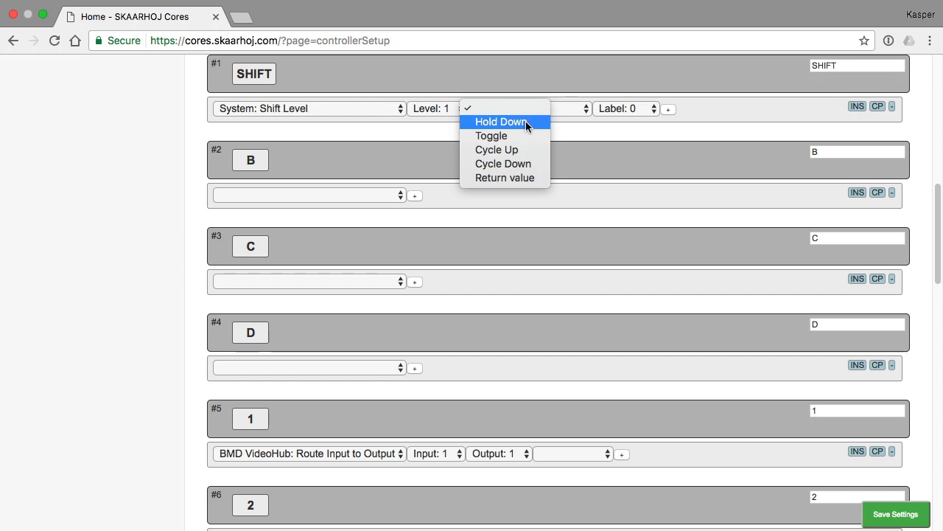
left_click(498, 121)
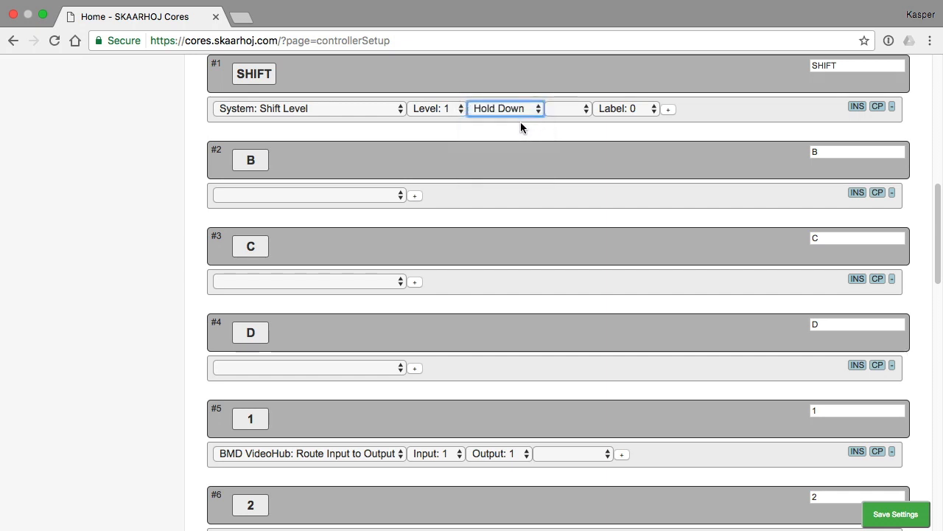
mouse_move(495, 130)
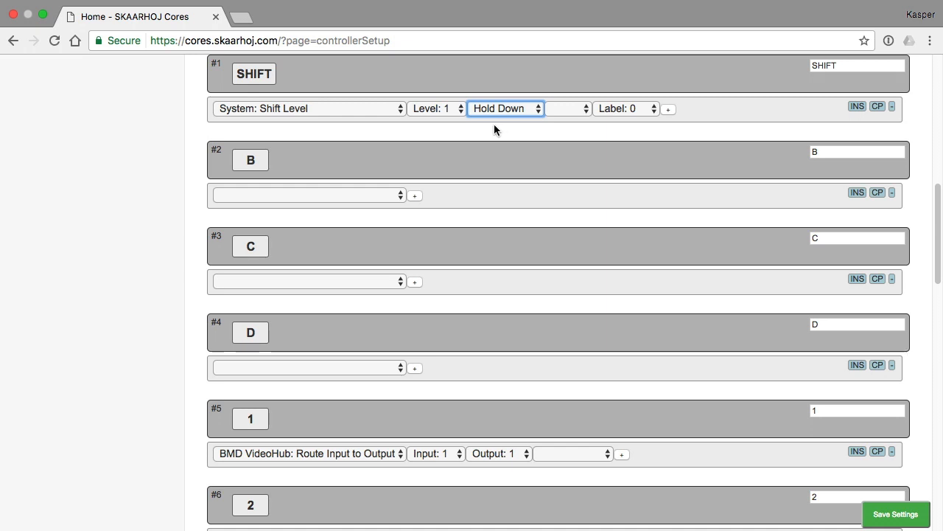
Add a second action row to button 1 combined as 'or (shift)'
scroll("down", 3)
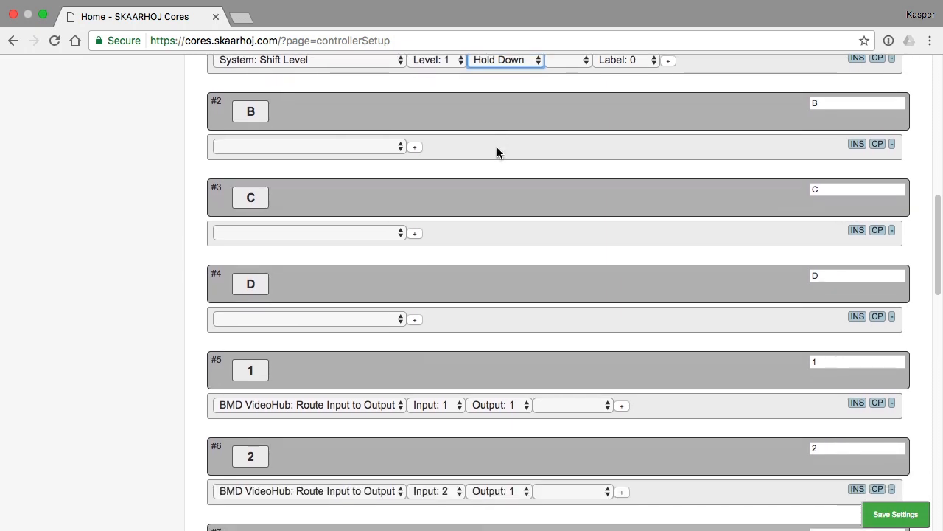
scroll("down", 3)
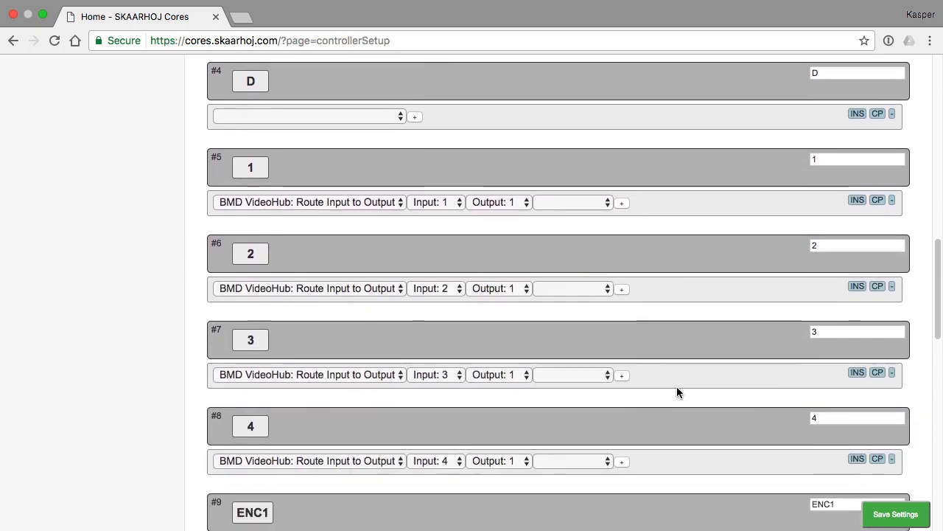
scroll("down", 3)
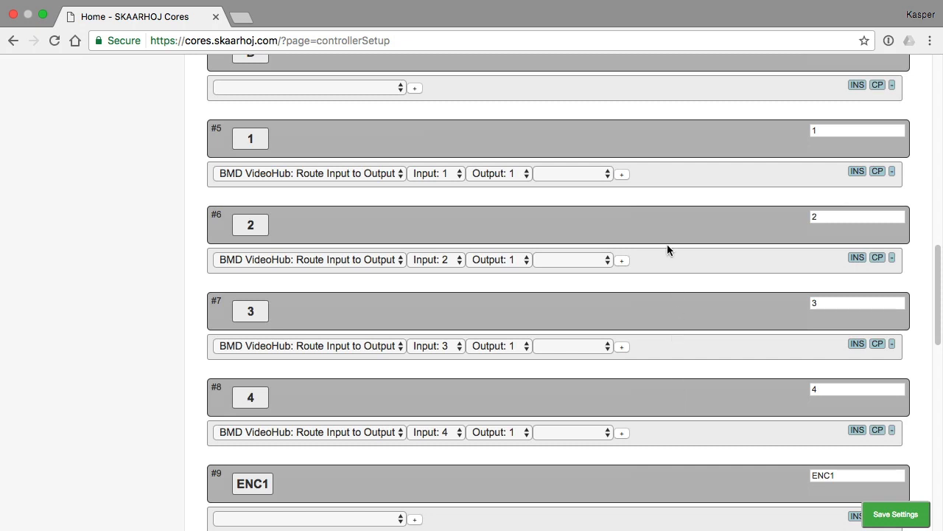
mouse_move(622, 179)
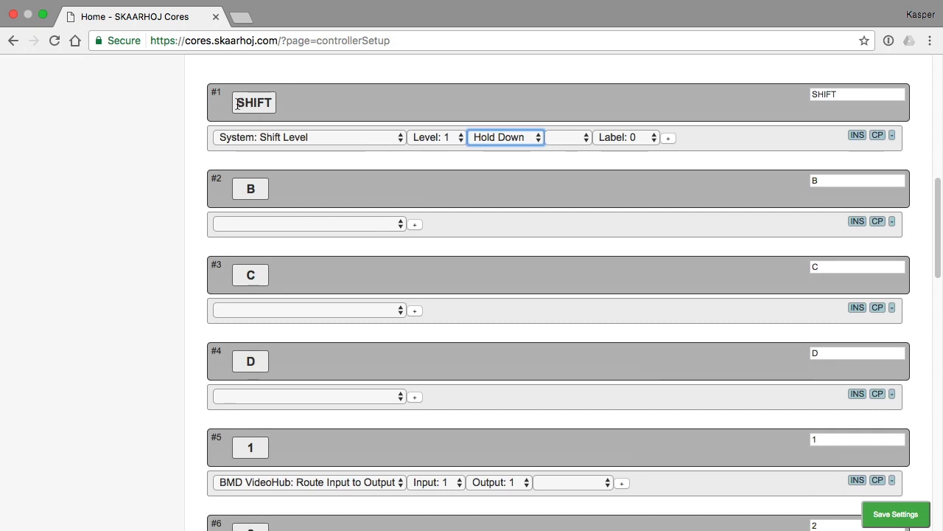
mouse_move(474, 171)
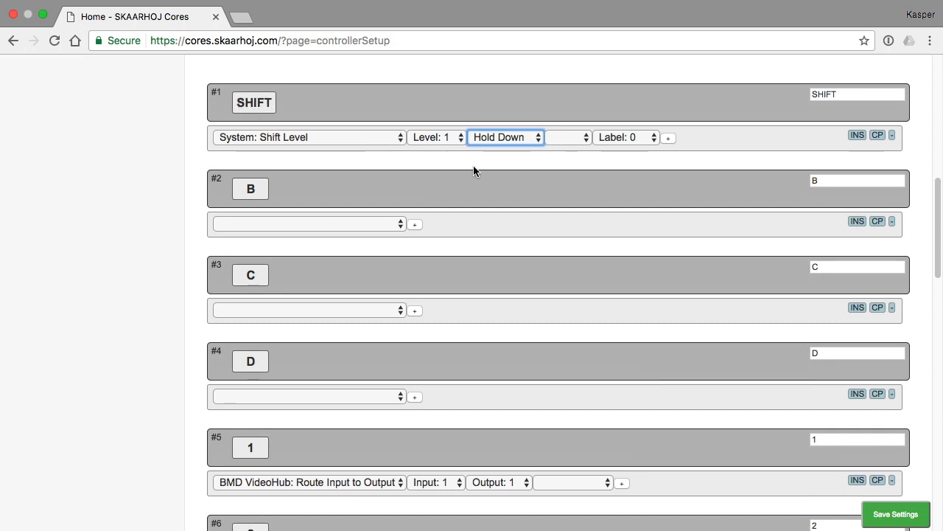
scroll("down", 3)
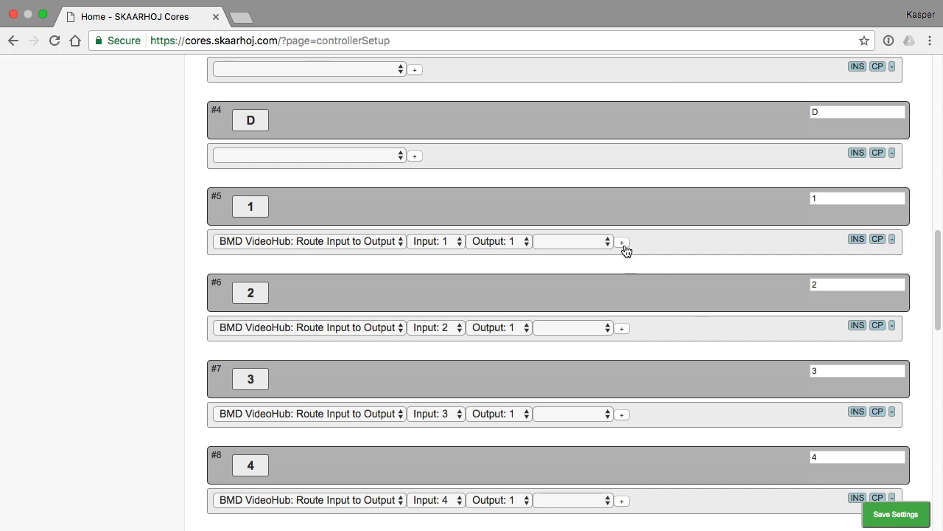
left_click(622, 241)
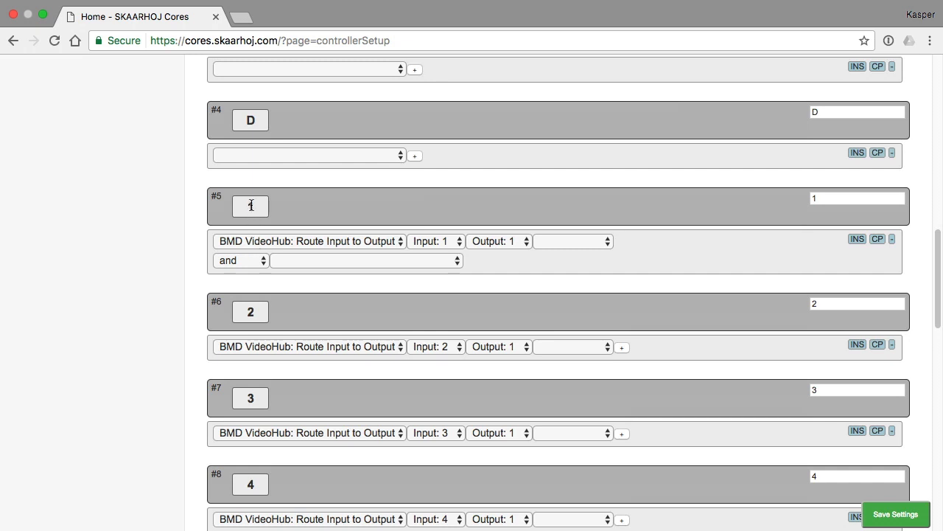
left_click(239, 260)
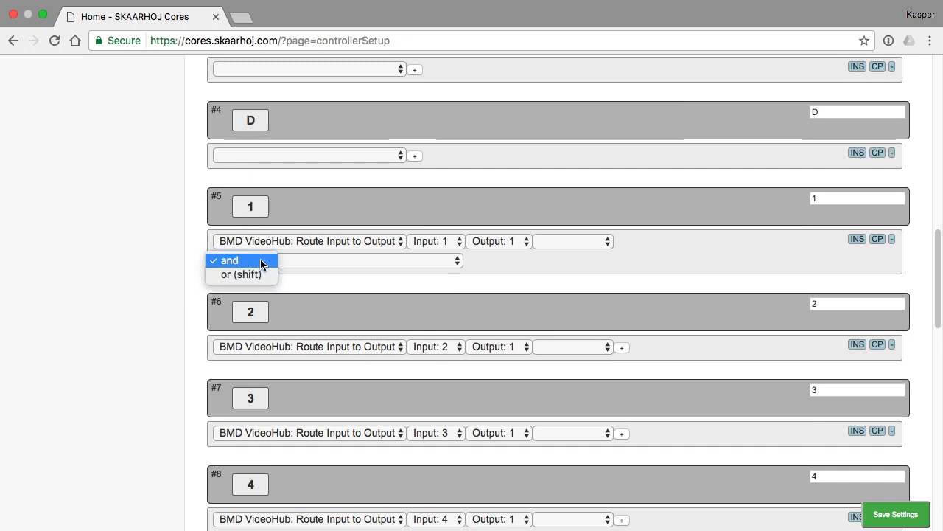
left_click(242, 275)
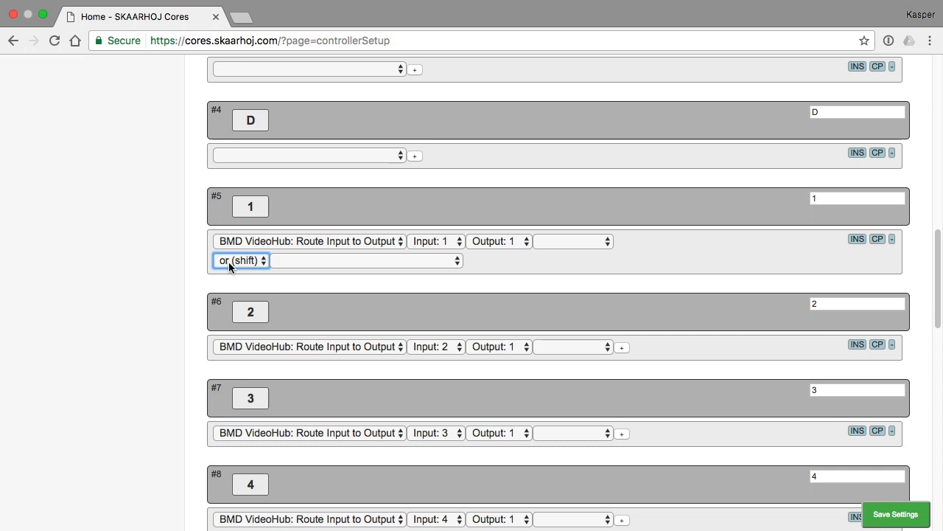
mouse_move(240, 253)
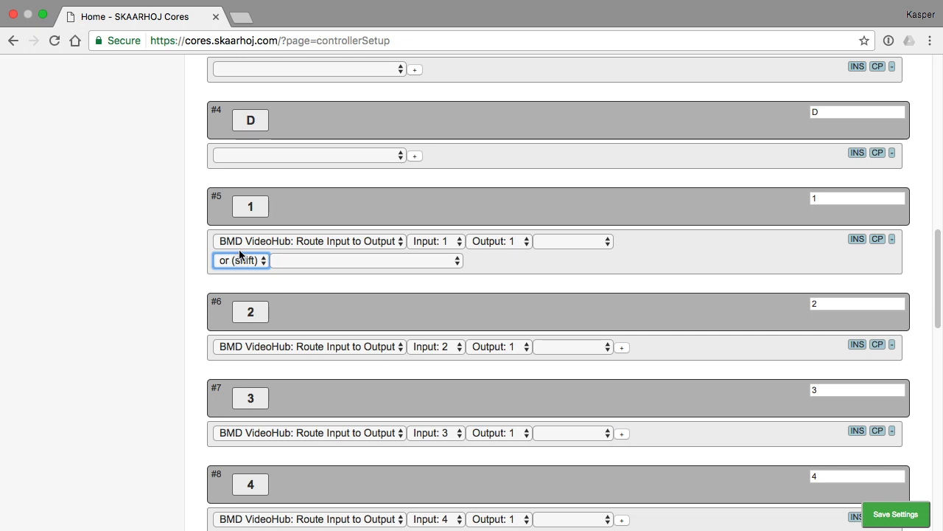
mouse_move(294, 257)
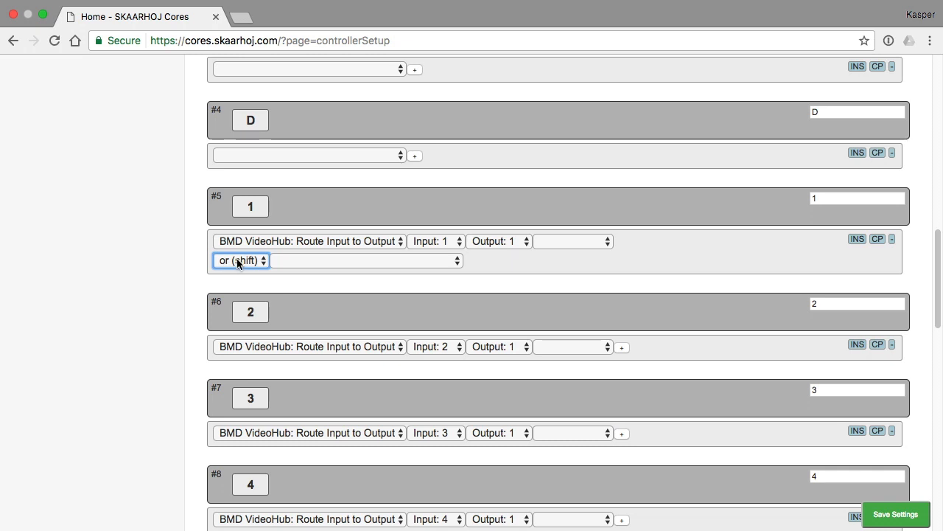
mouse_move(243, 234)
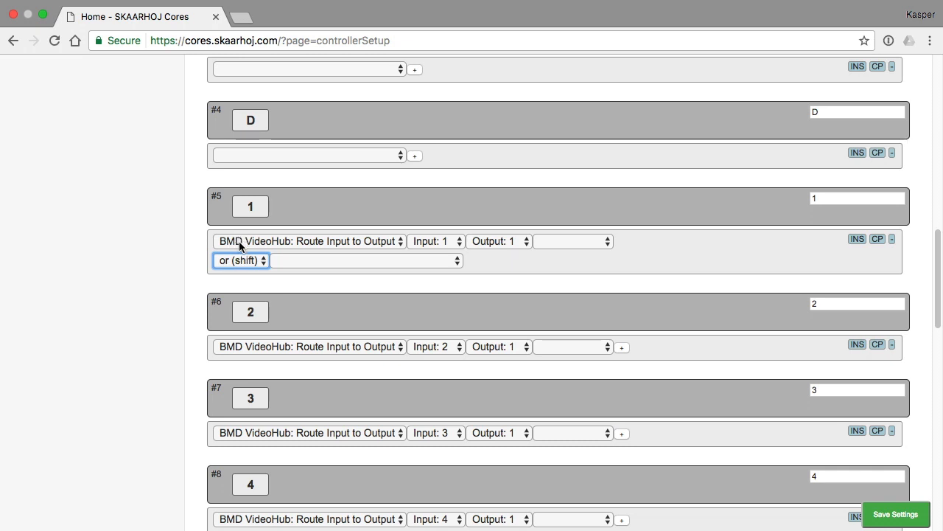
mouse_move(234, 243)
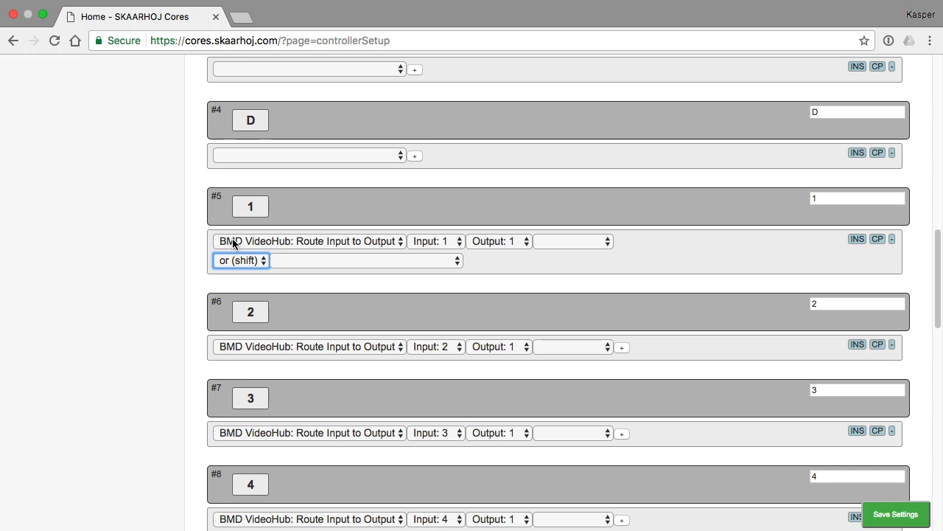
mouse_move(209, 242)
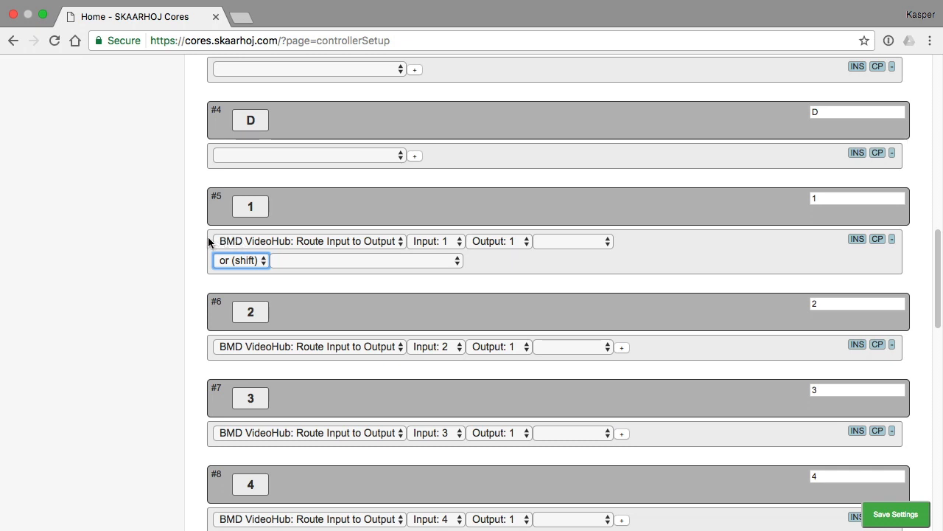
mouse_move(215, 245)
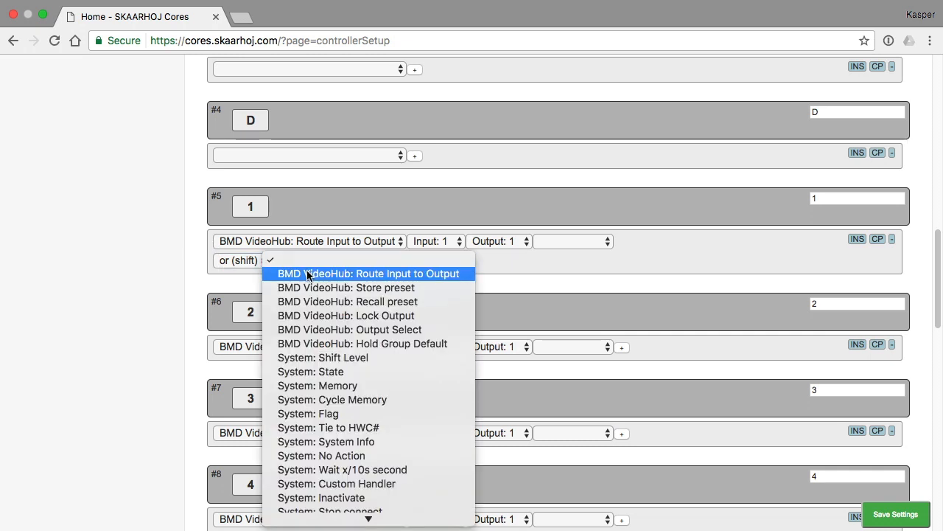
Make button 1's shifted action BMD VideoHub: Route Input to Output with Input: 5
left_click(369, 273)
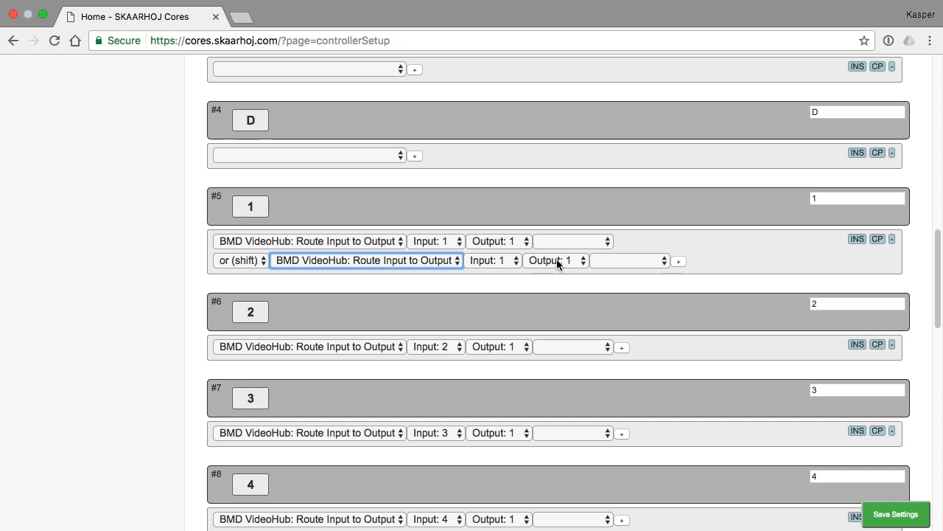
mouse_move(546, 262)
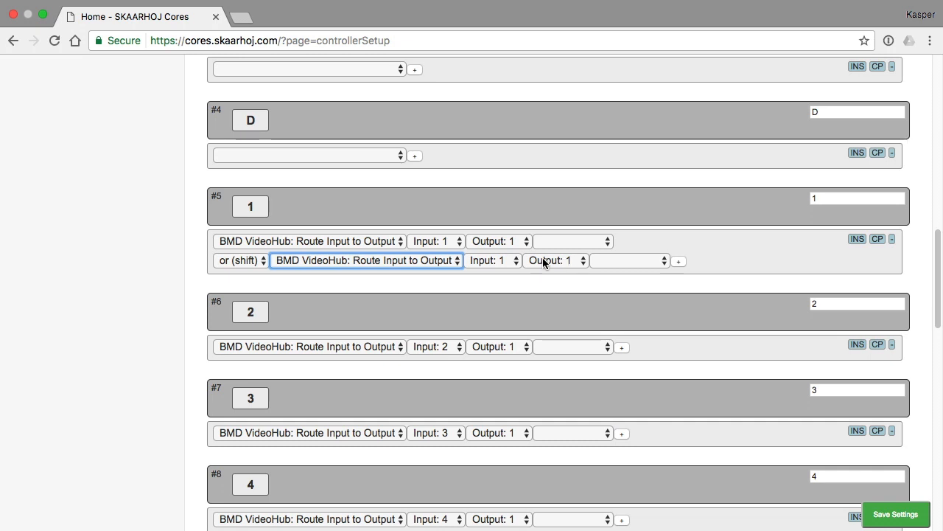
left_click(489, 259)
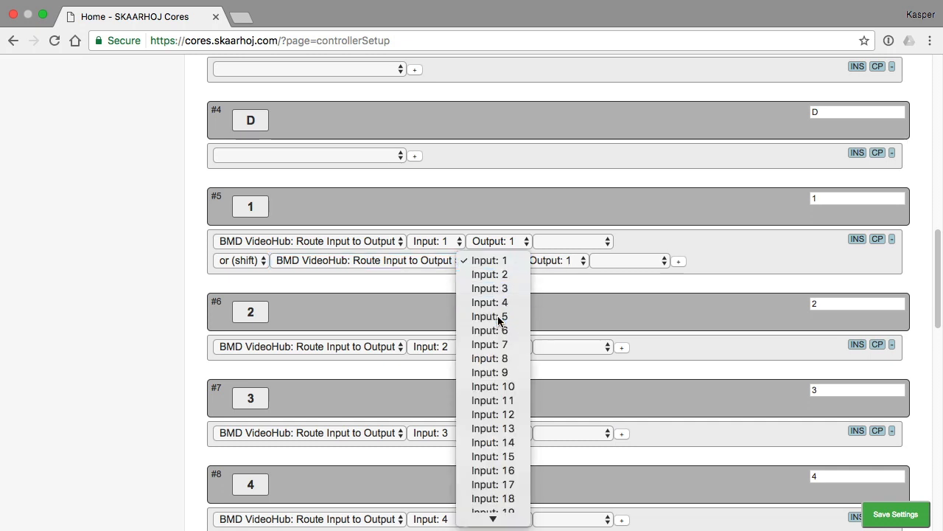
left_click(489, 315)
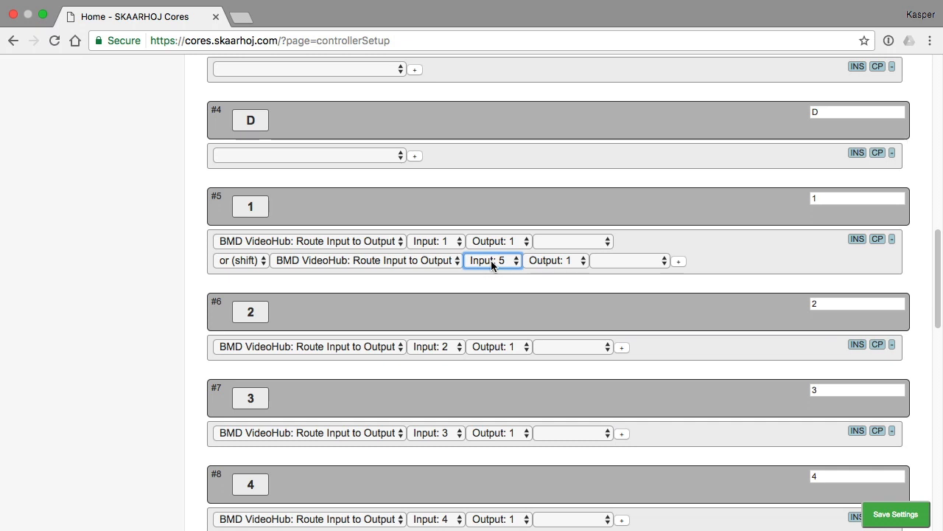
mouse_move(439, 301)
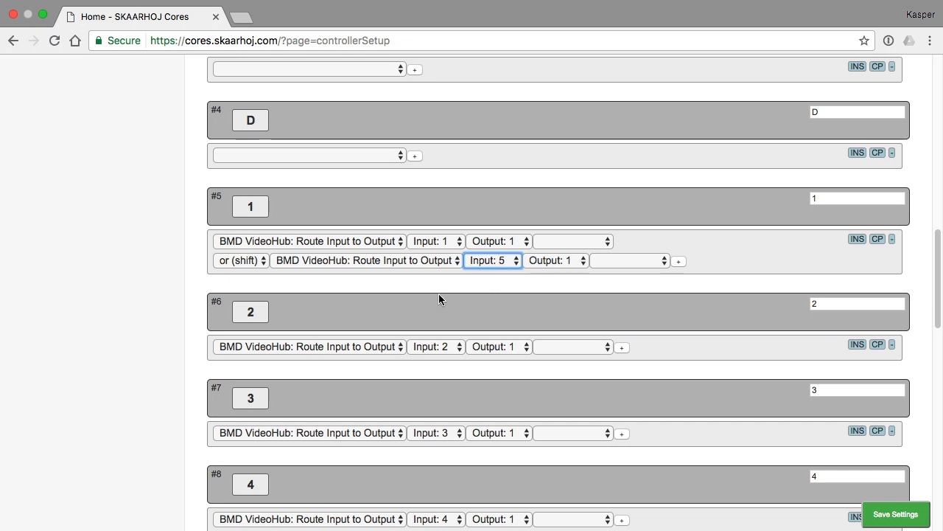
mouse_move(259, 272)
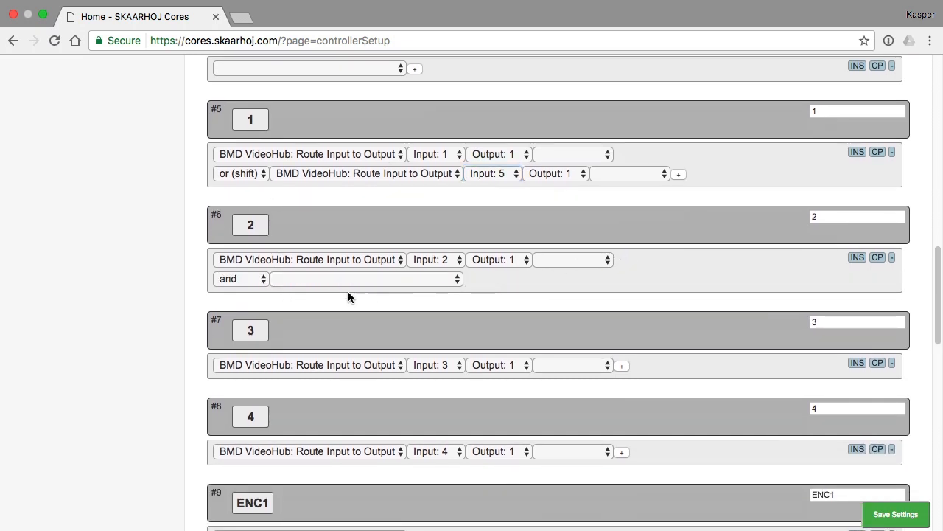
Give buttons 2 and 3 shifted VideoHub routes for Input: 6 and Input: 7, then save
left_click(240, 279)
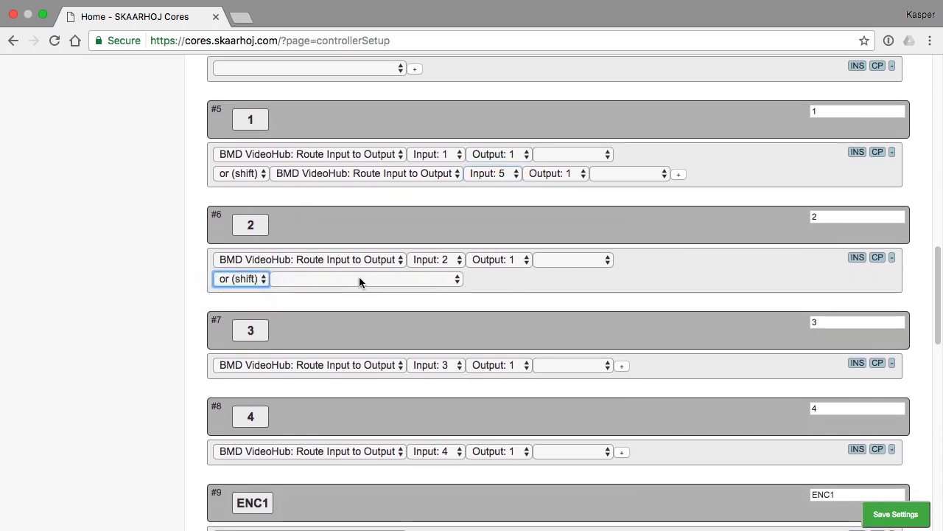
left_click(366, 278)
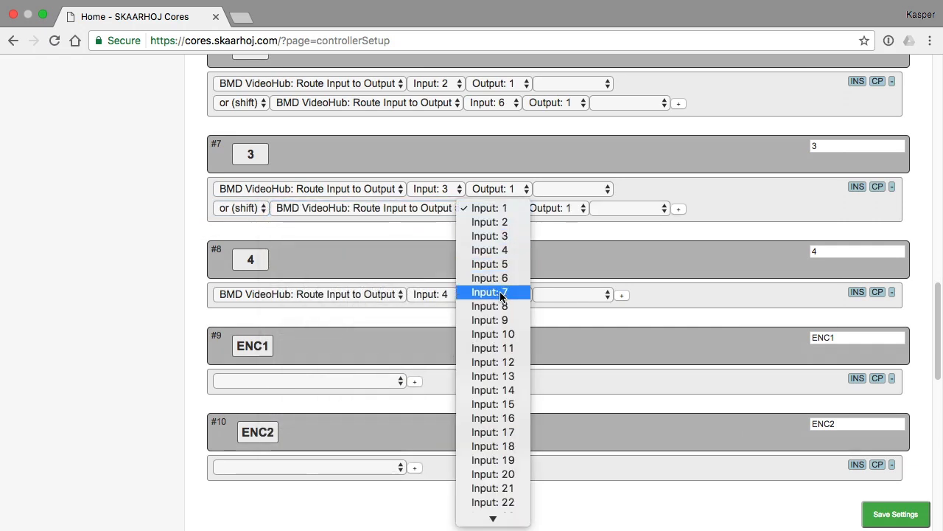
left_click(493, 292)
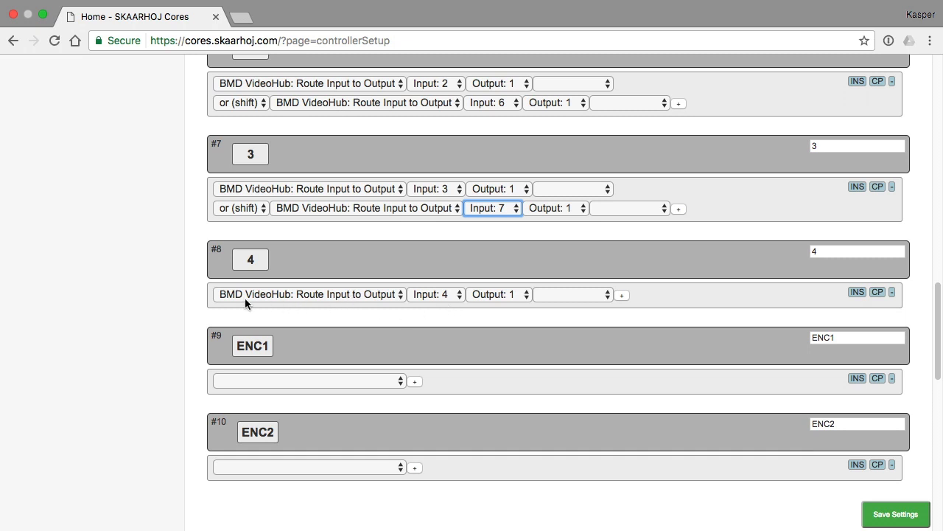
mouse_move(238, 271)
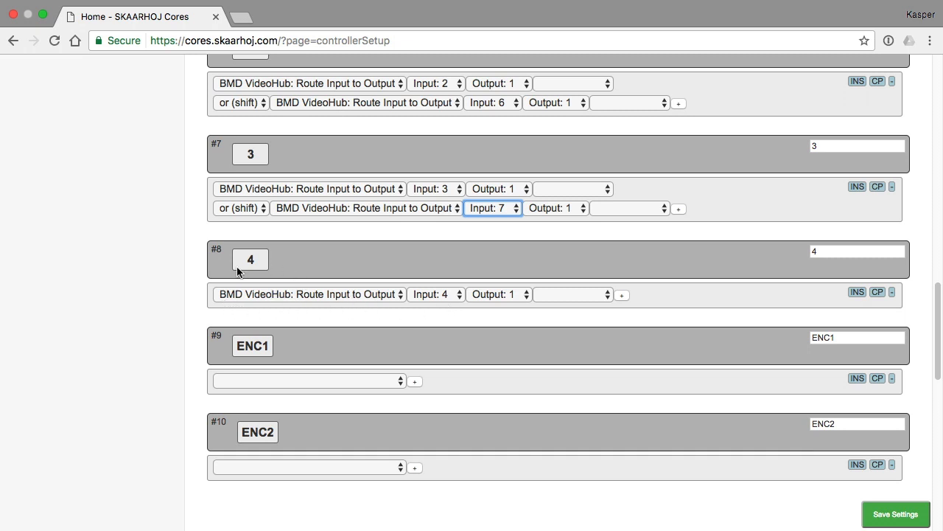
left_click(895, 516)
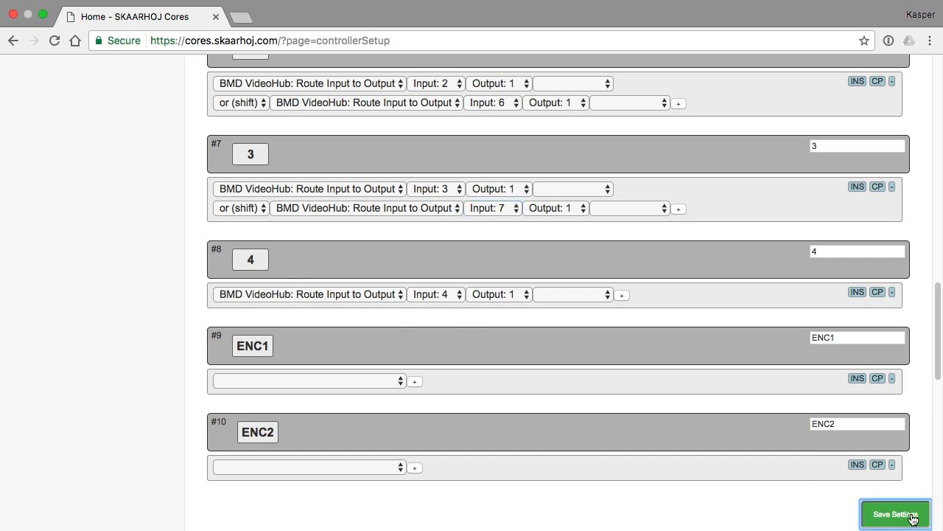
left_click(896, 514)
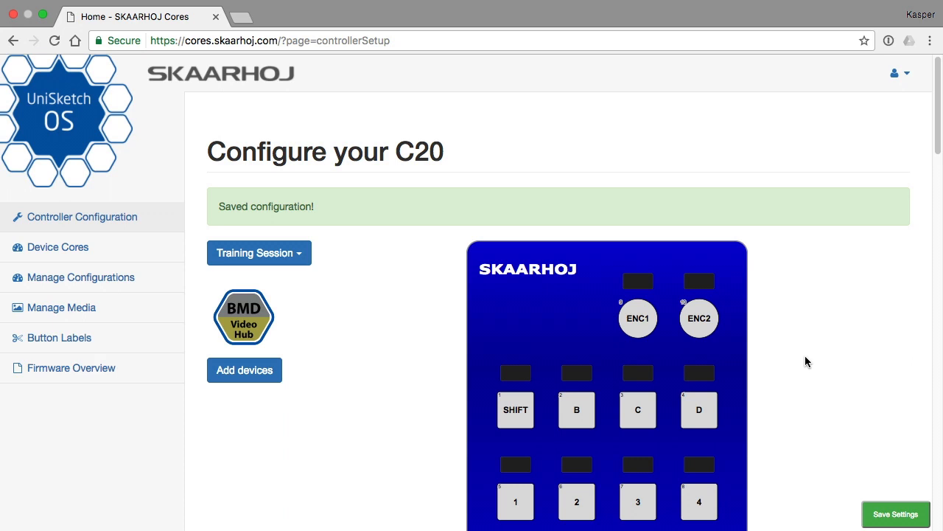
mouse_move(802, 351)
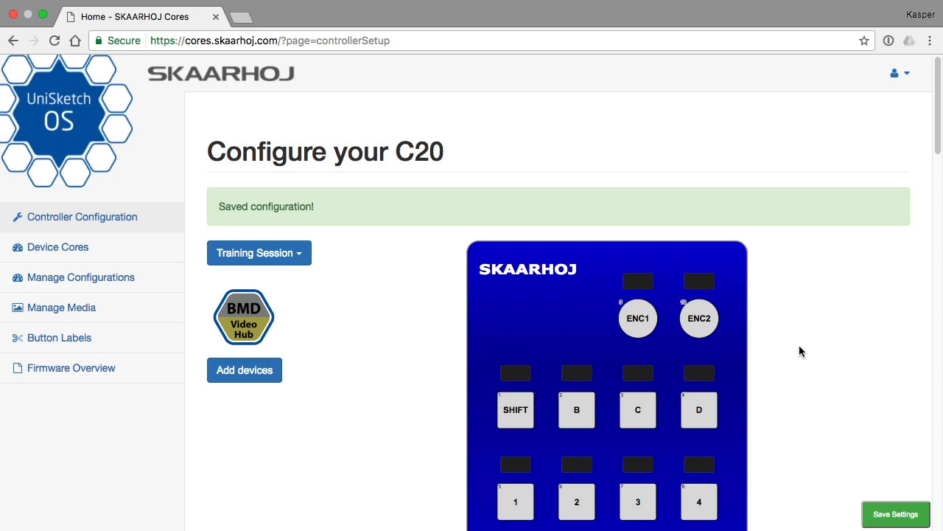
mouse_move(802, 351)
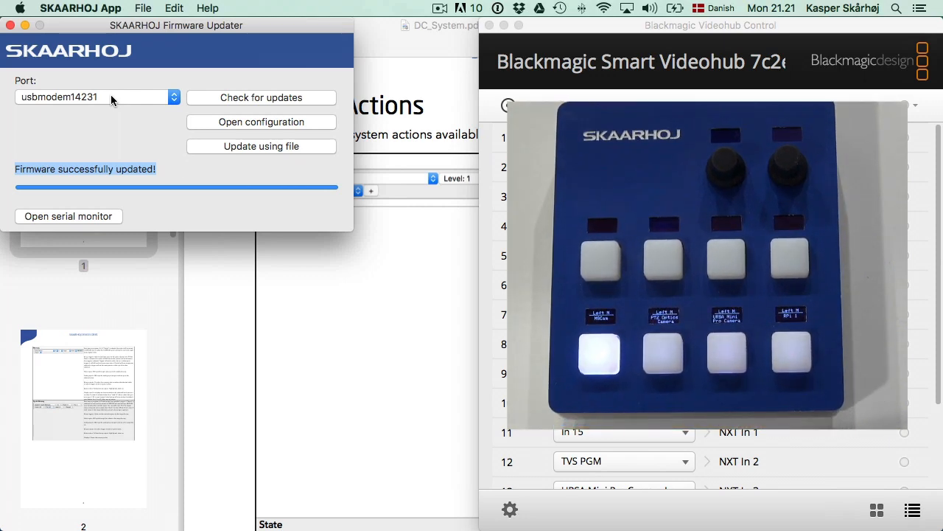
mouse_move(174, 7)
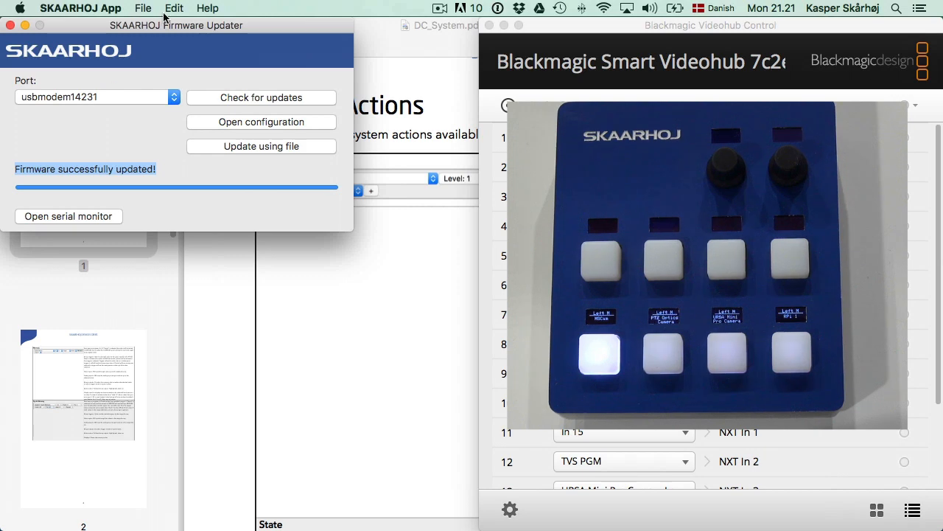
mouse_move(278, 125)
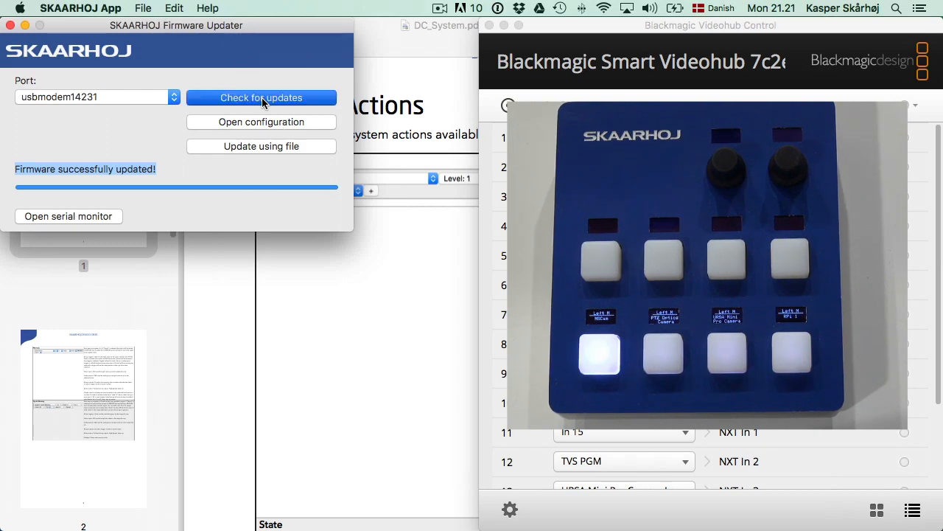
Check for updates to install the new firmware on the connected C20 controller
left_click(261, 97)
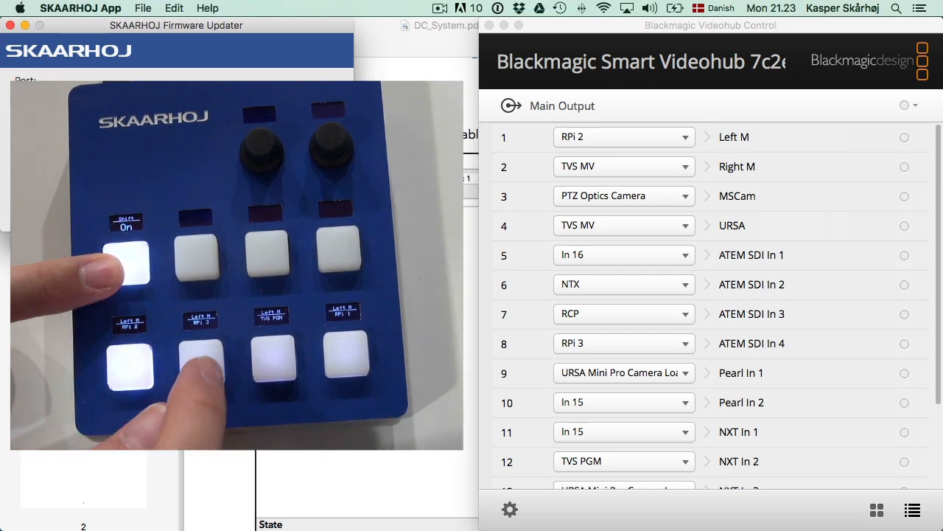
Watch output 1 (Left M) switch from RPi 2 to TVS PGM when SHIFT and button 2 are pressed
left_click(274, 370)
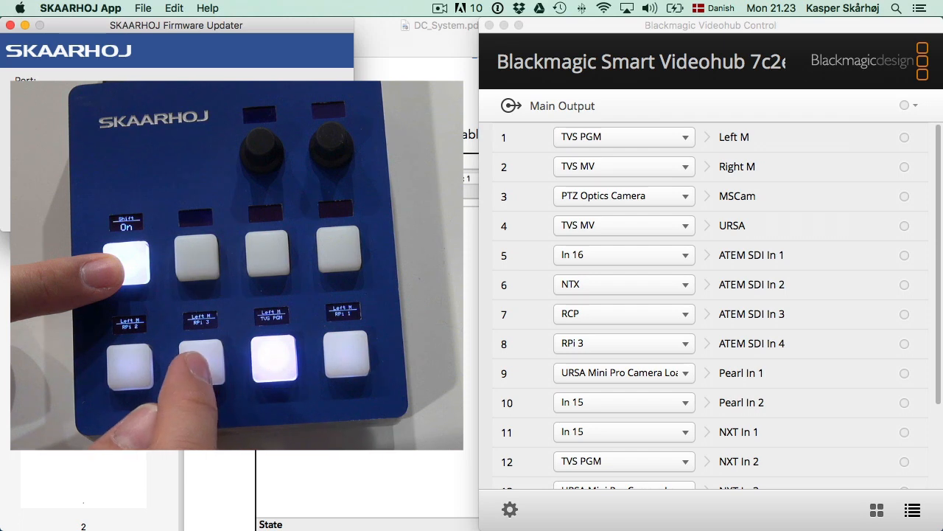
left_click(200, 372)
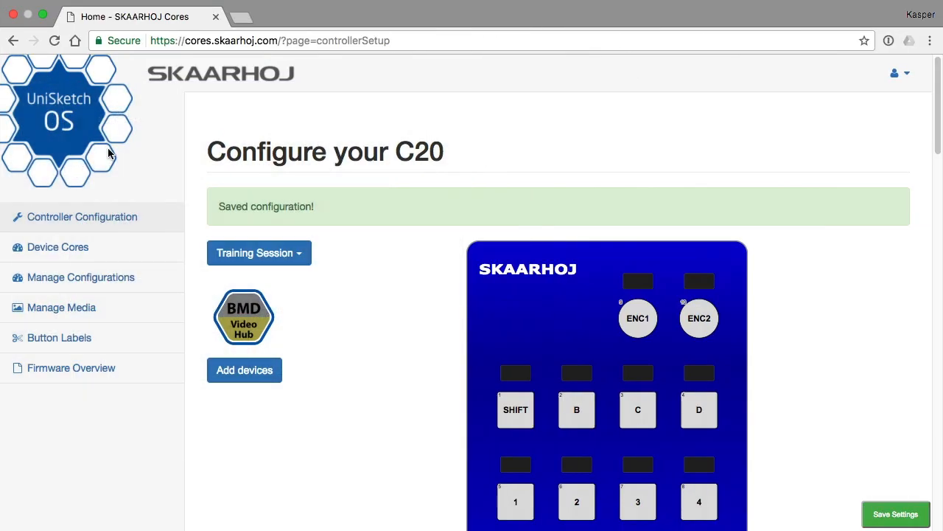
Change SHIFT's Shift Level action to Level: 2 with Cycle Up mode
scroll("down", 3)
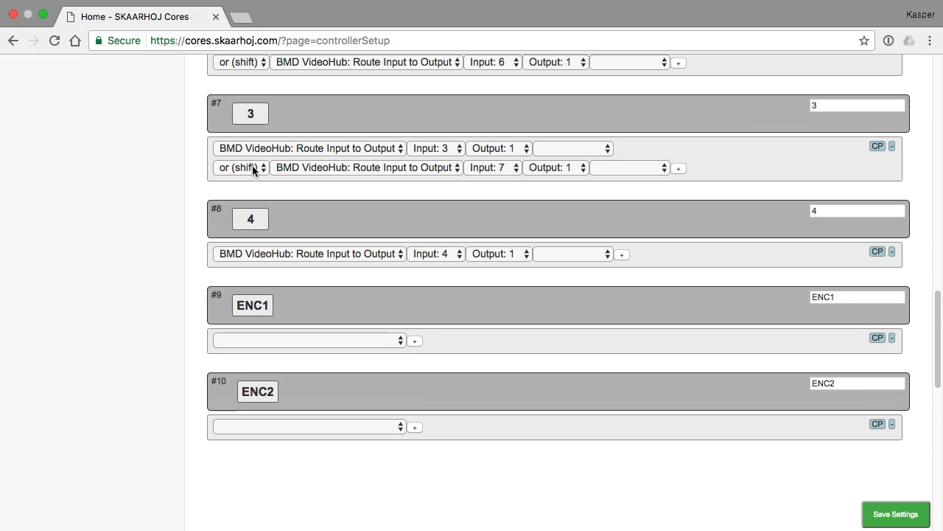
mouse_move(269, 288)
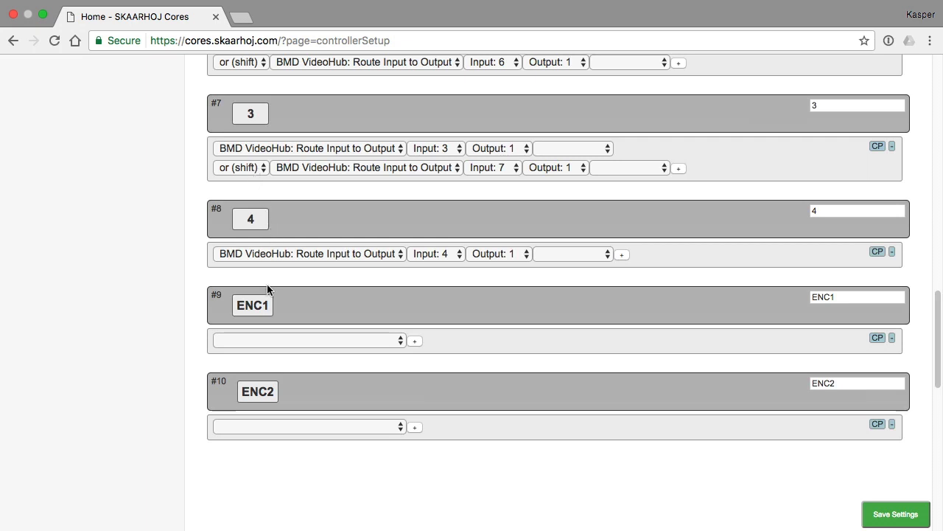
mouse_move(267, 256)
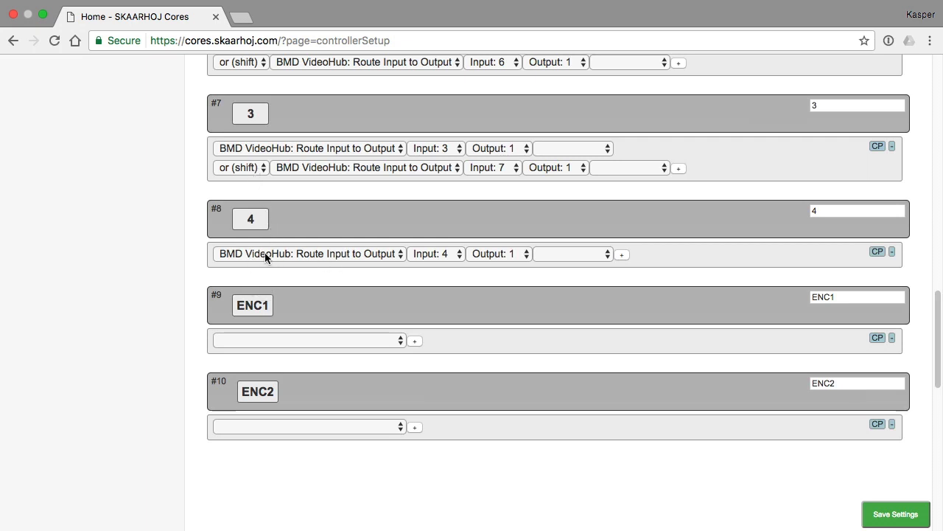
mouse_move(283, 258)
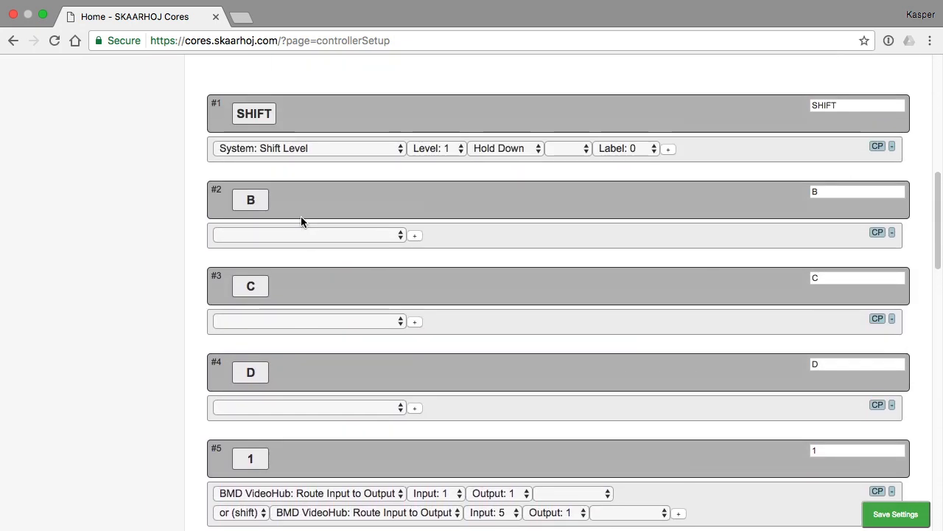
left_click(436, 147)
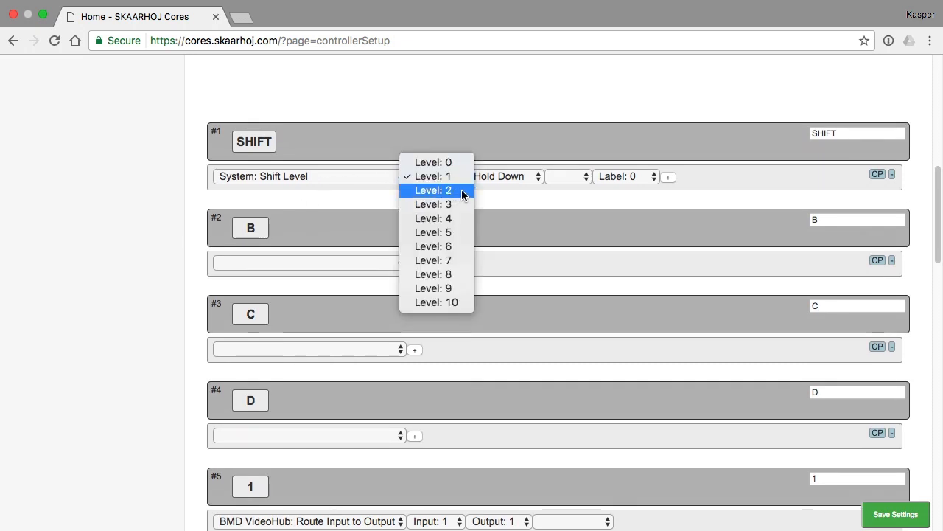
left_click(433, 189)
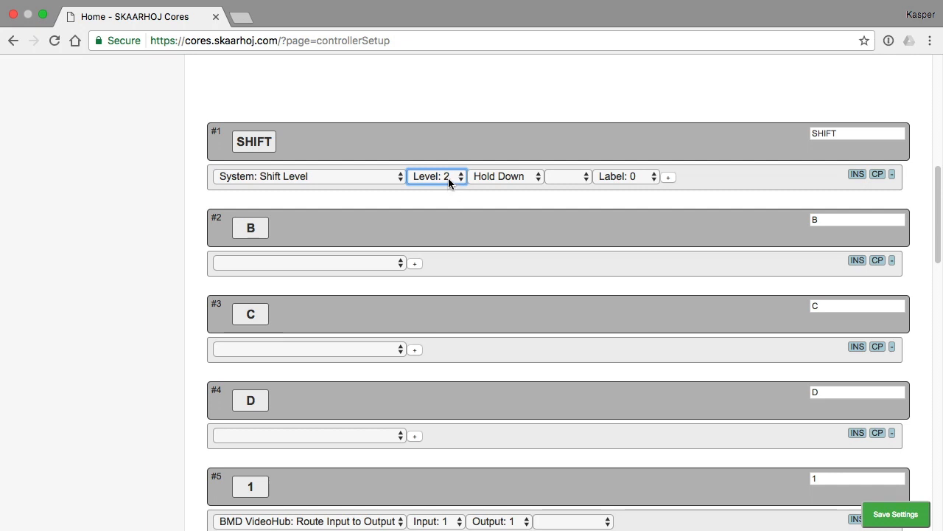
mouse_move(448, 197)
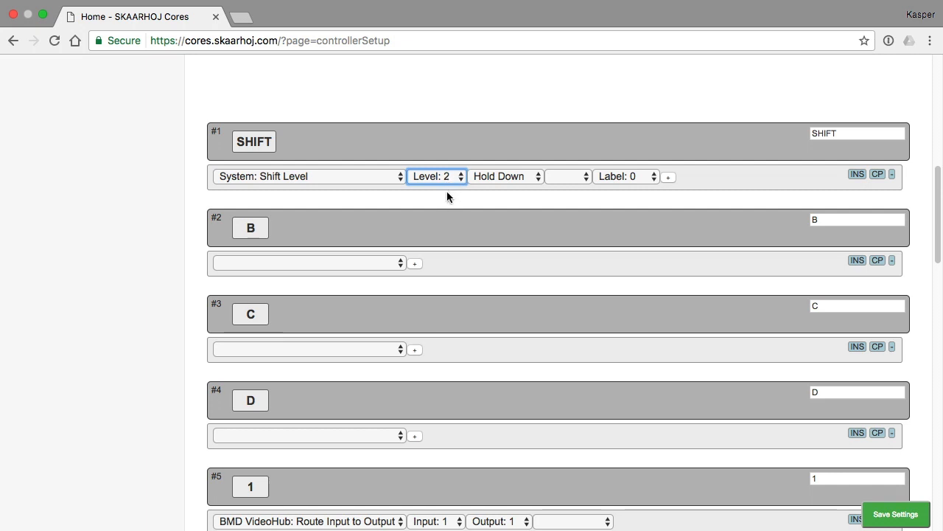
mouse_move(501, 183)
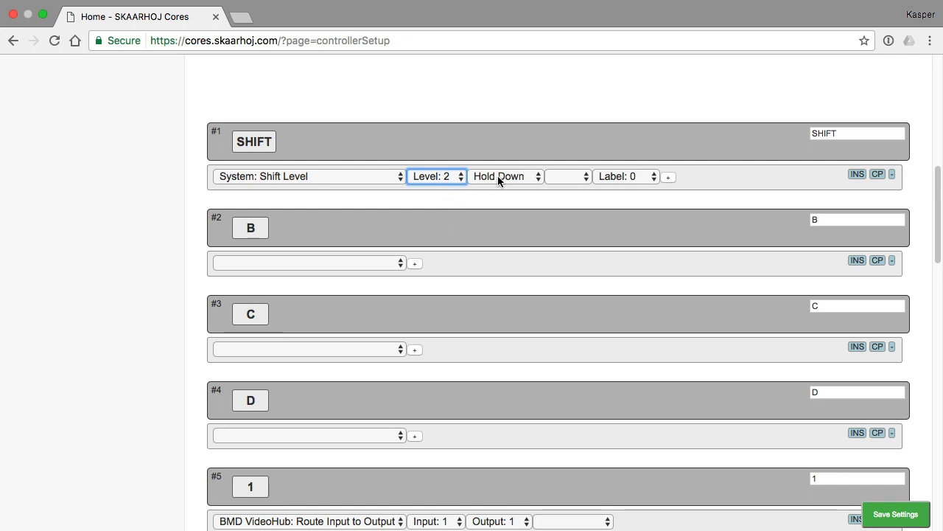
left_click(501, 177)
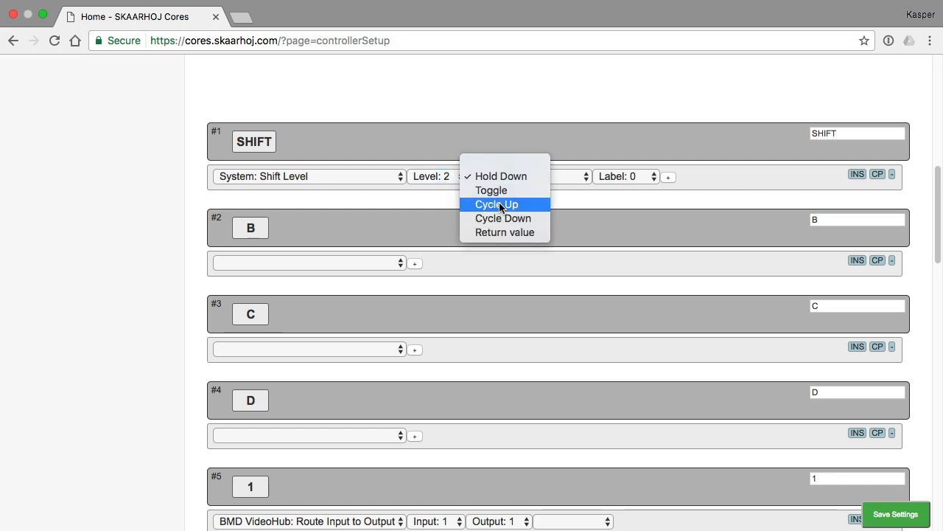
left_click(497, 204)
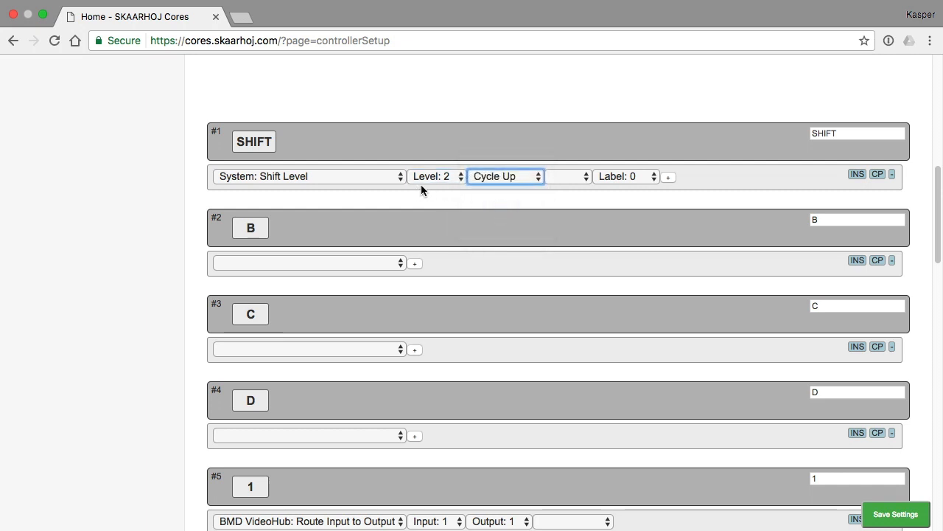
mouse_move(422, 206)
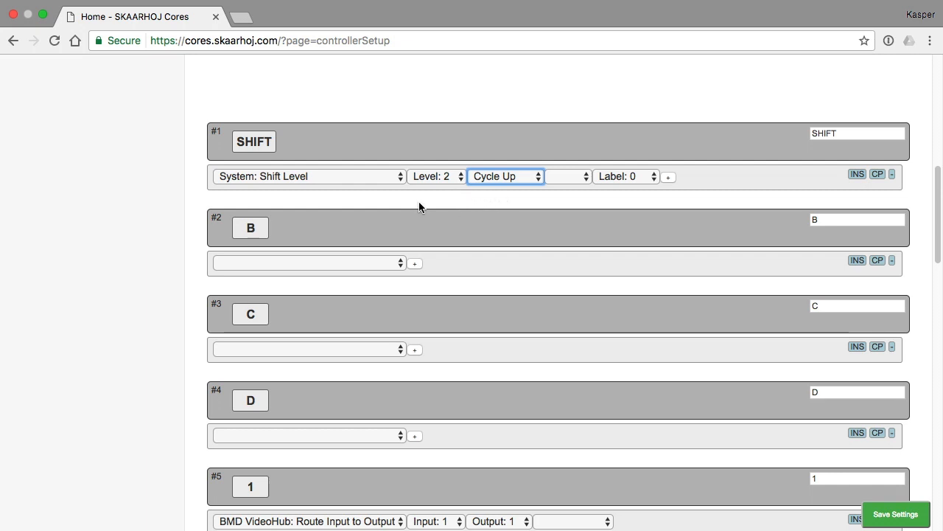
mouse_move(424, 200)
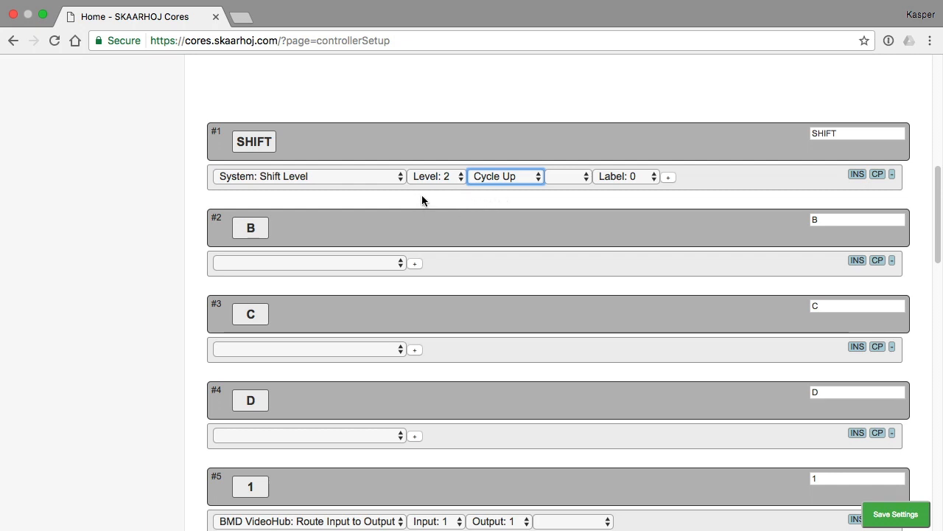
Add a second 'or (shift)' row to button 1 routing VideoHub Input: 8 to Output 1
scroll("down", 3)
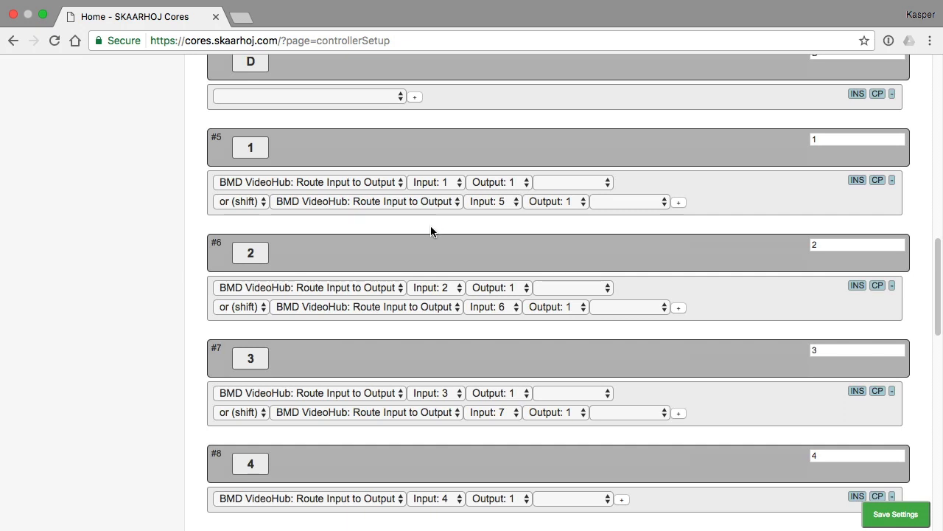
mouse_move(279, 218)
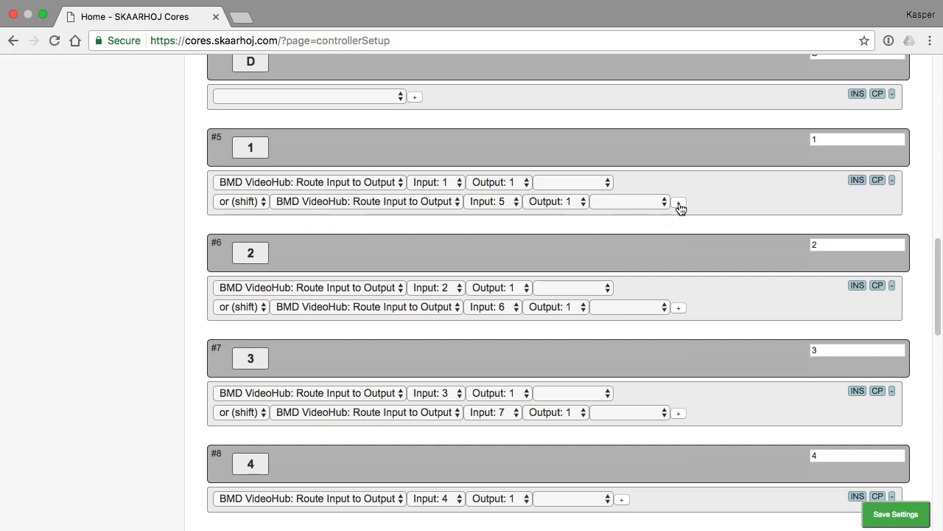
left_click(679, 202)
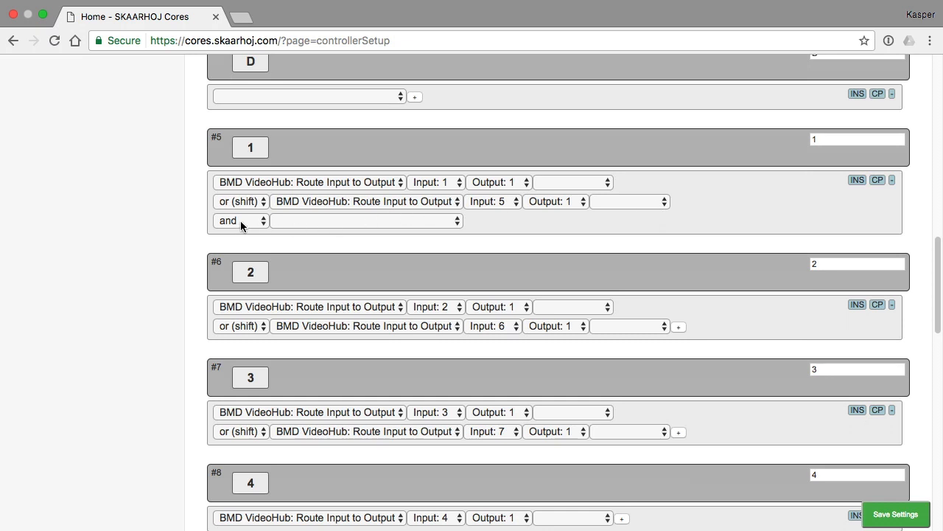
left_click(242, 221)
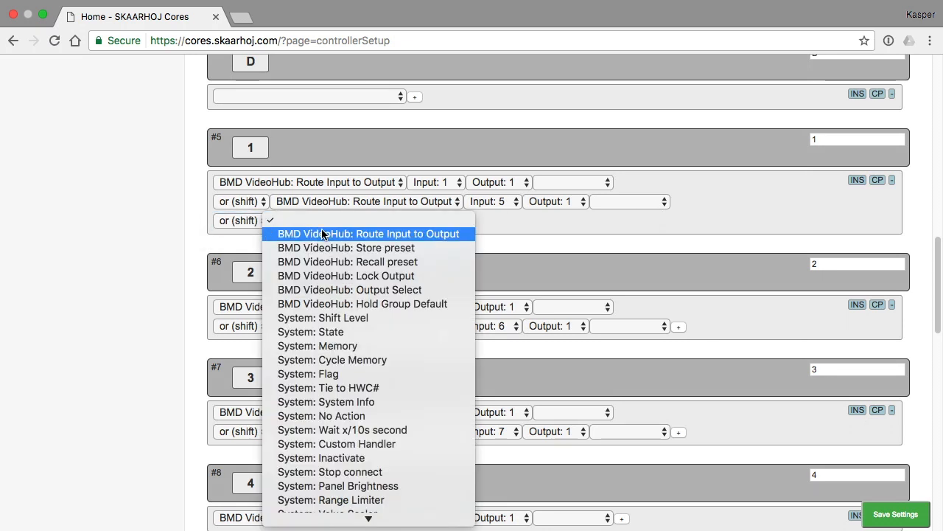
left_click(373, 233)
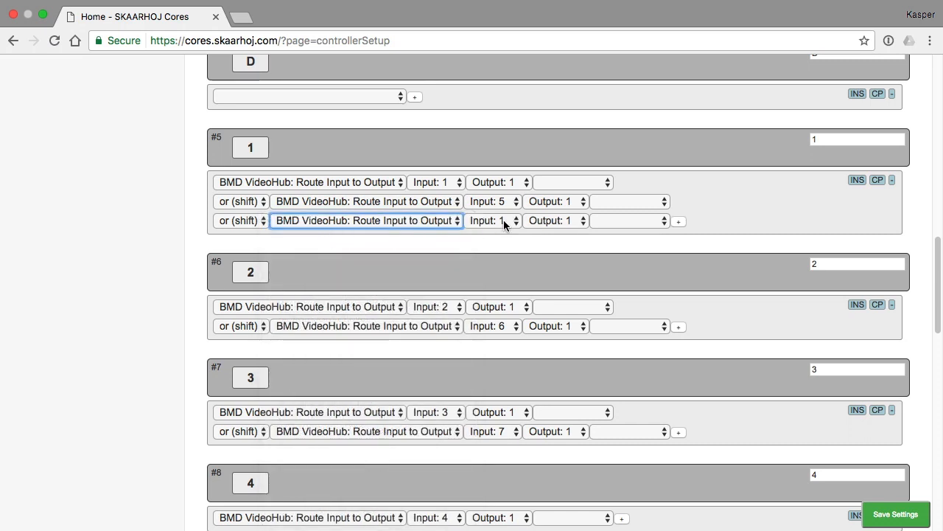
left_click(493, 220)
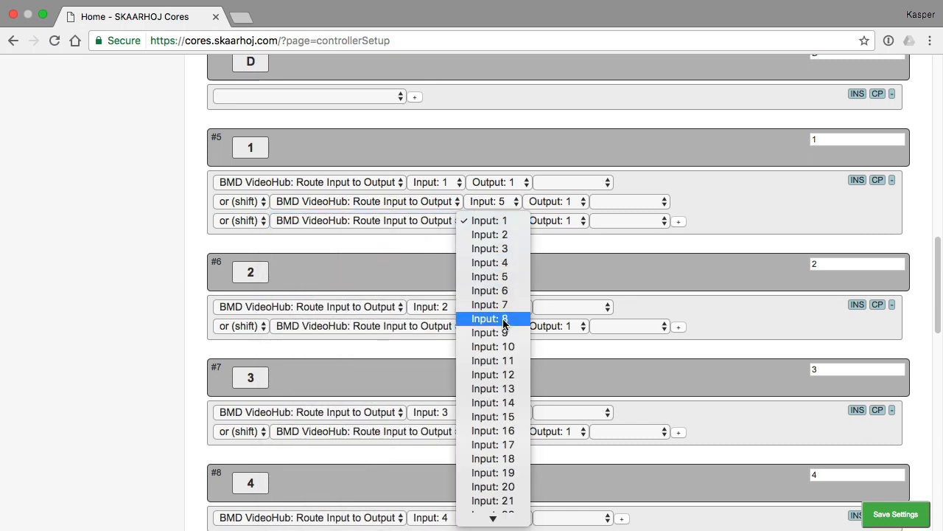
left_click(489, 318)
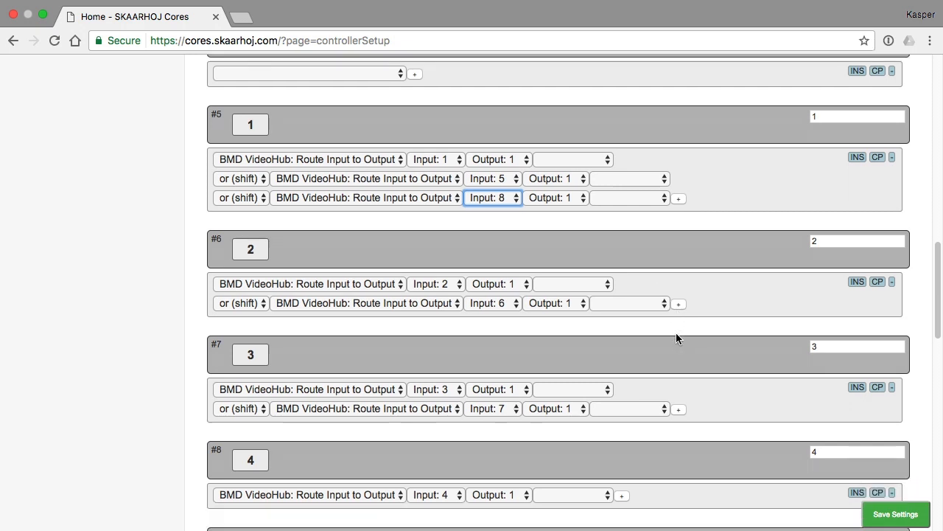
Start button 2's new shifted action and save the configuration
scroll("down", 3)
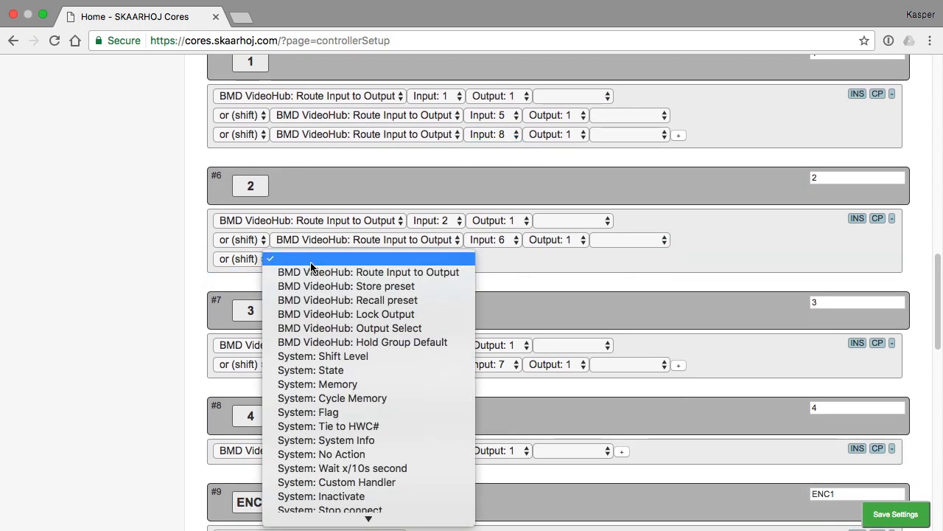
left_click(896, 513)
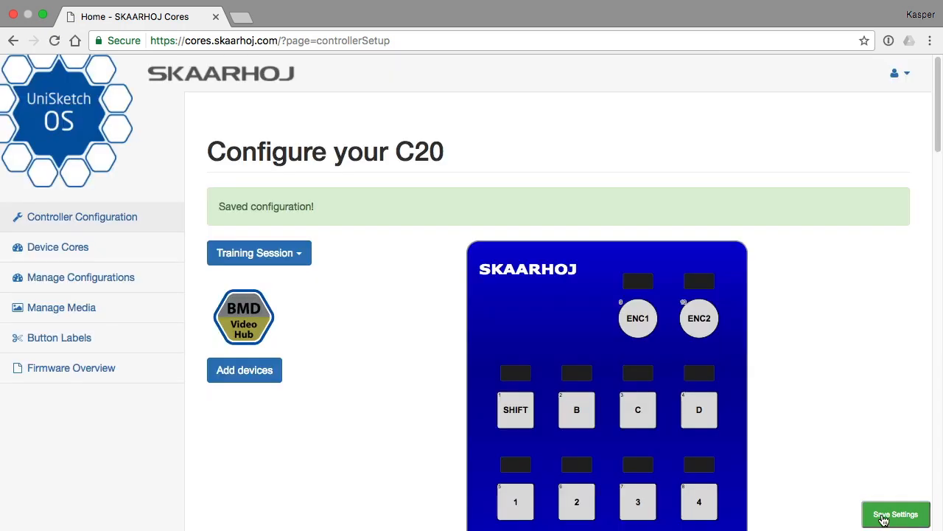
mouse_move(746, 446)
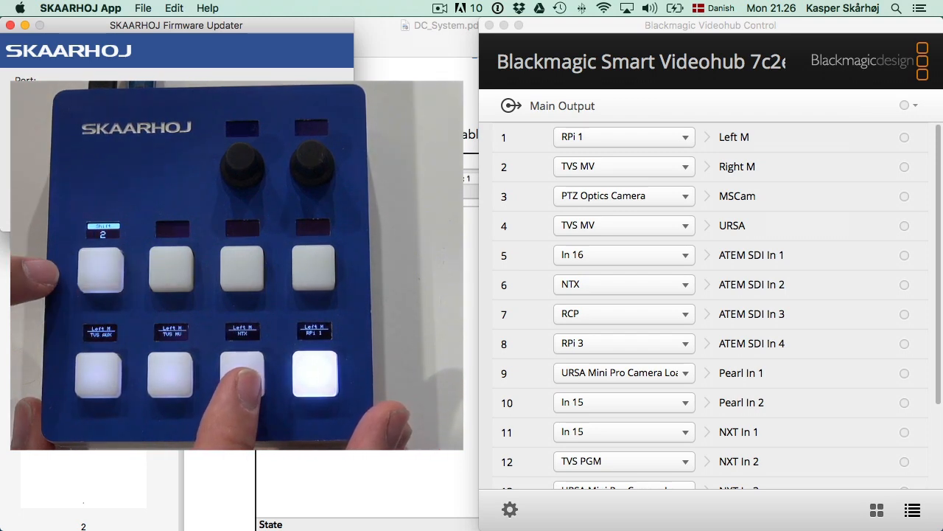
Watch output 1 (Left M) switch from RPi 1 to TVS MV at shift level 2
left_click(171, 383)
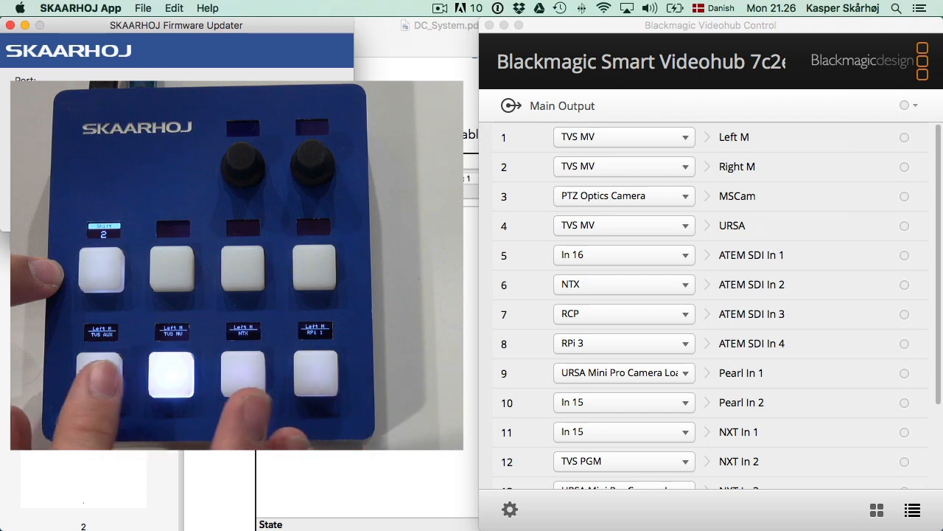